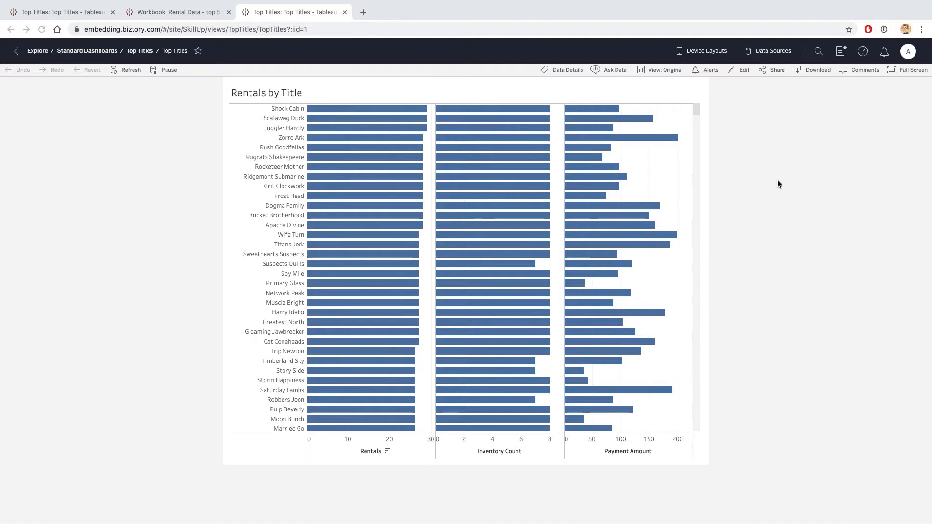
mouse_move(55, 37)
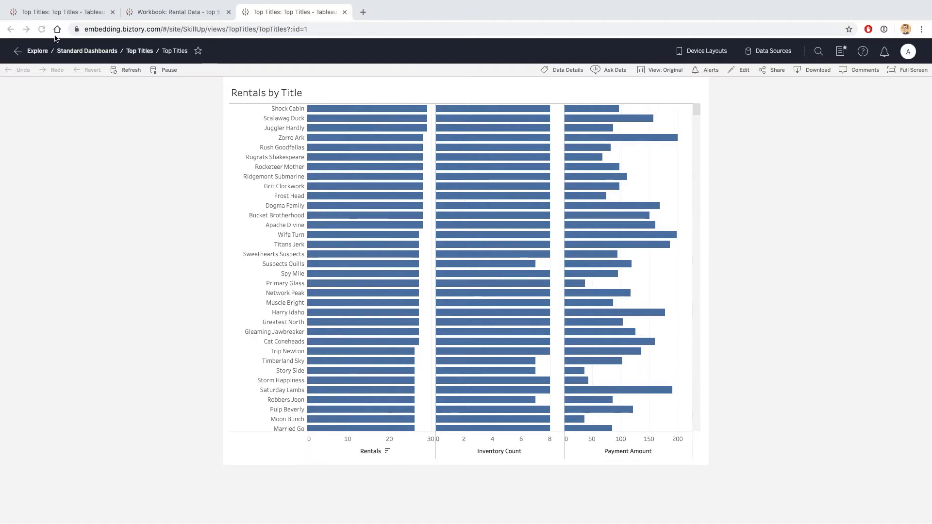
mouse_move(140, 50)
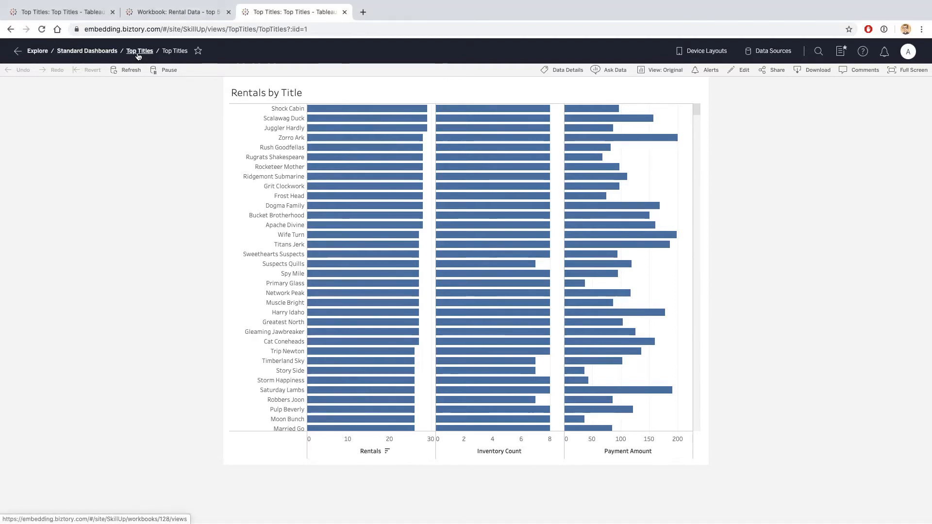
- Navigate from Top Titles through Standard Data Sources to Rental Data and show its Extract Refreshes list
click(139, 51)
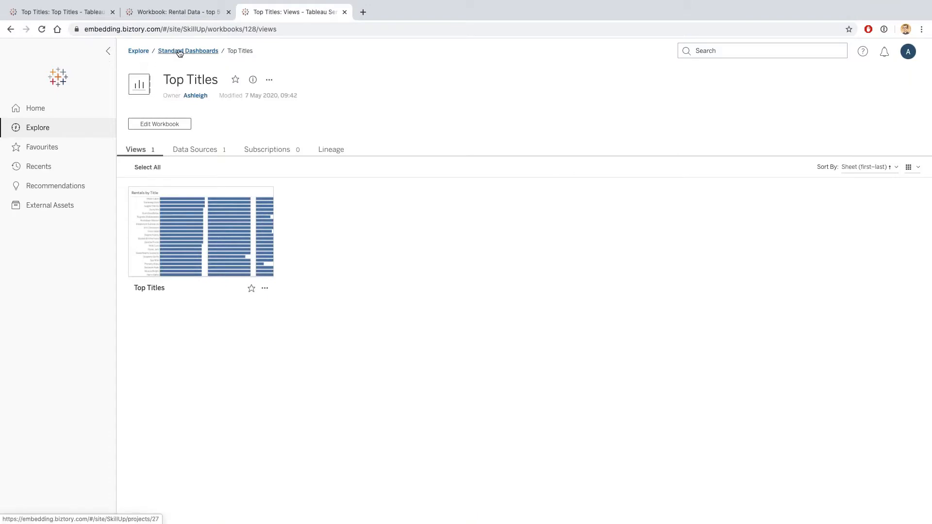
click(138, 51)
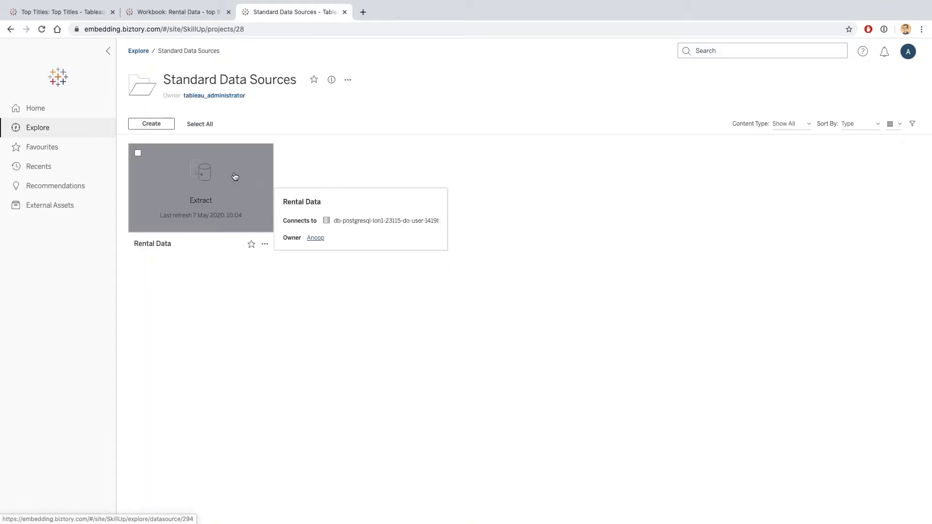
click(201, 187)
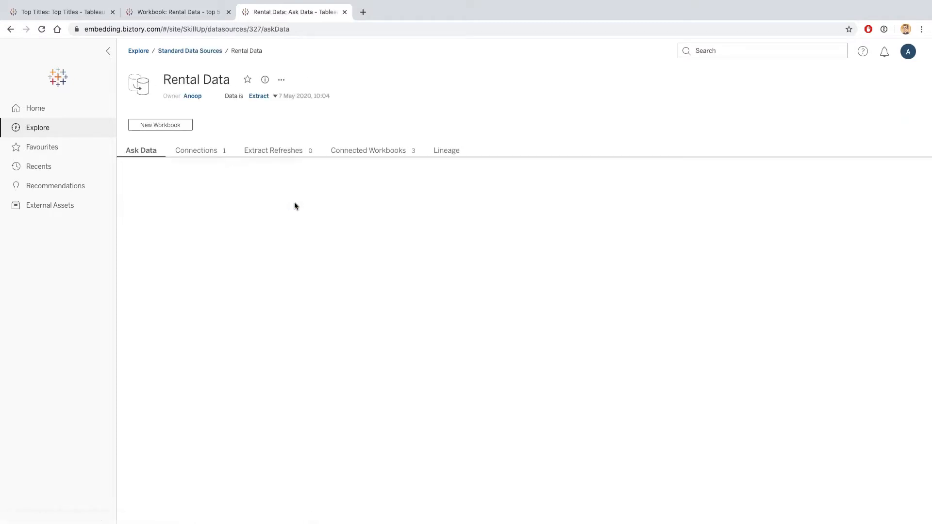
click(273, 151)
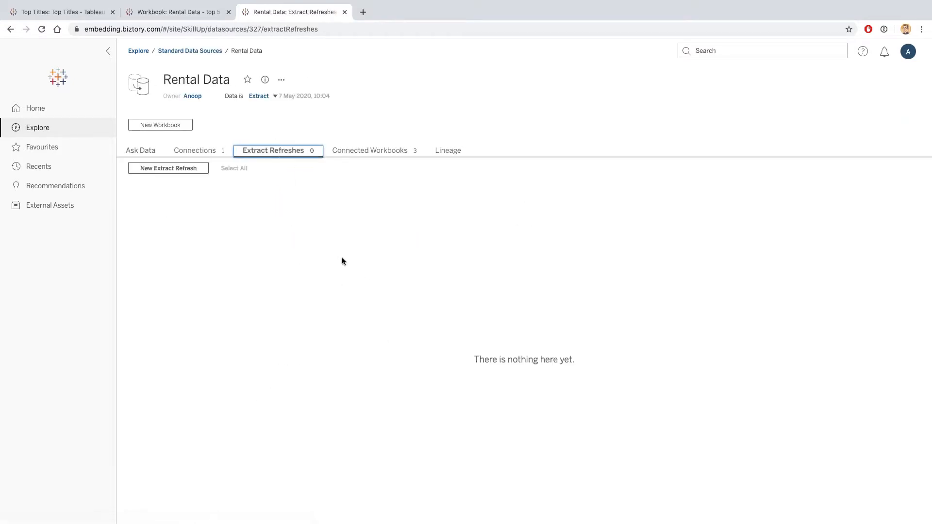
mouse_move(183, 185)
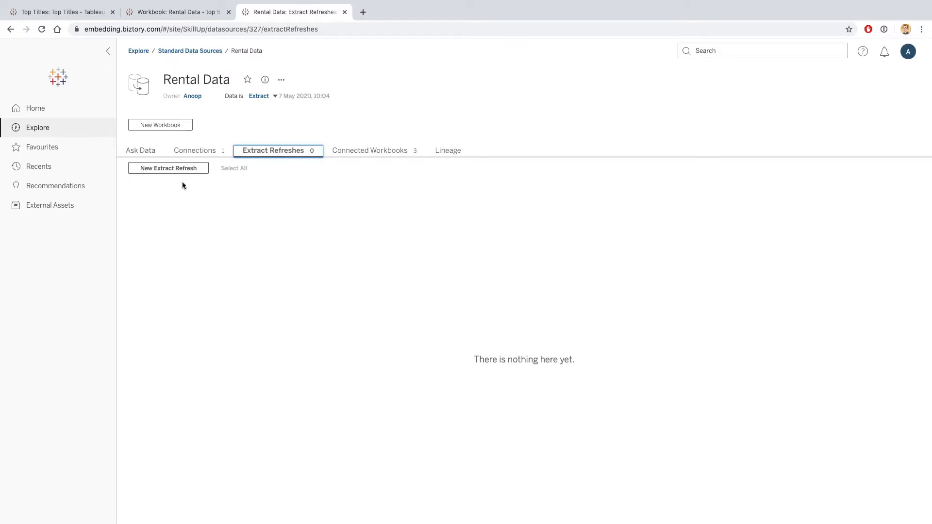
- Create a new full extract refresh for Rental Data on the Every Morning Like Clockwork schedule
click(167, 168)
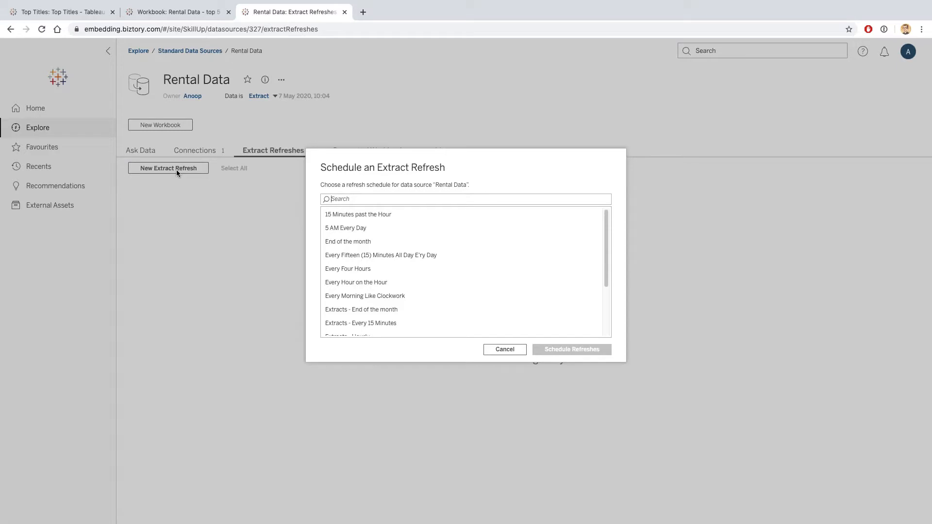
mouse_move(365, 312)
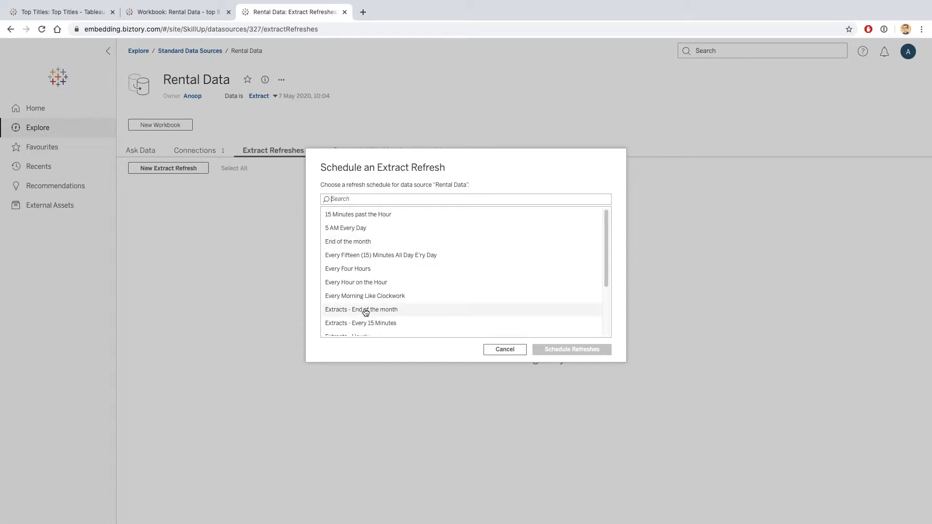
scroll(down, 3)
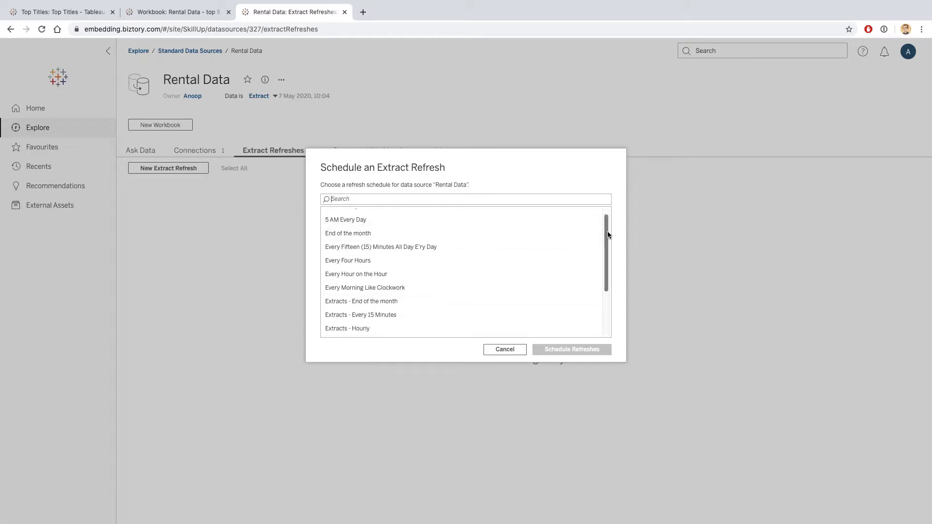
scroll(down, 3)
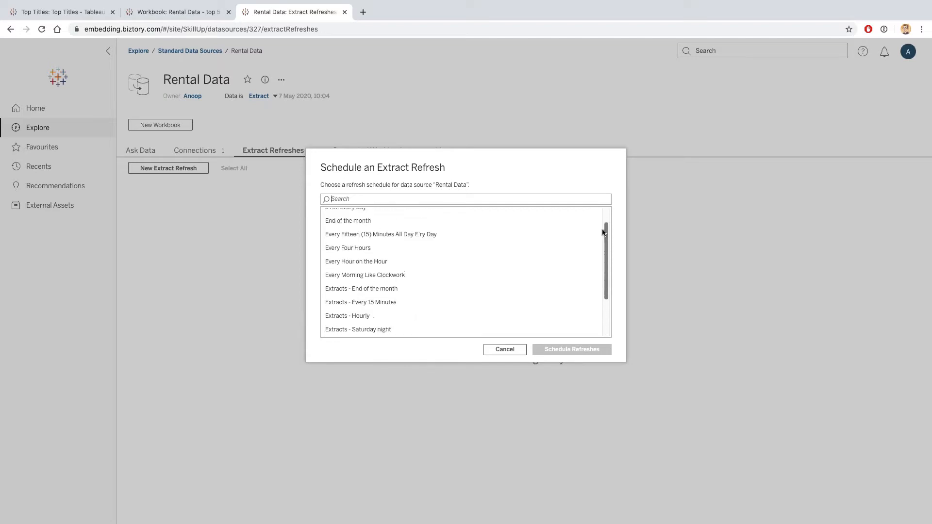
scroll(up, 3)
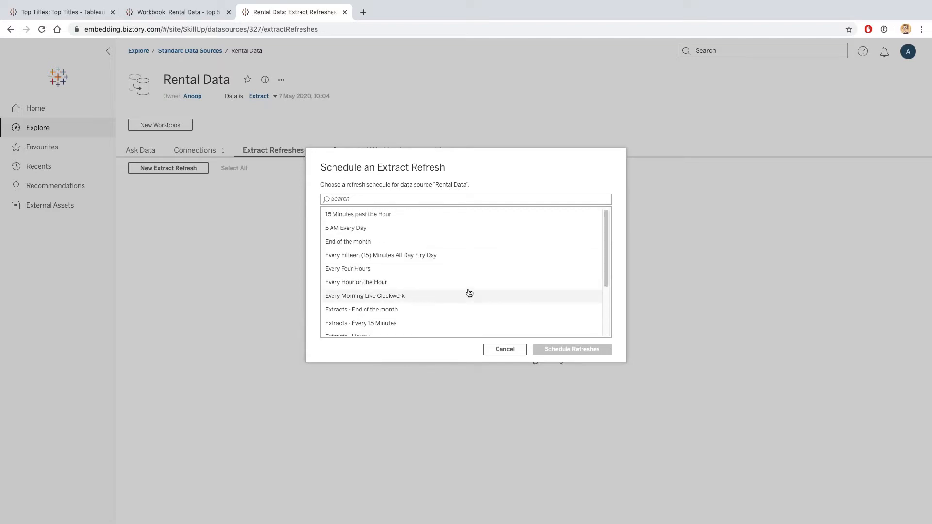
mouse_move(409, 301)
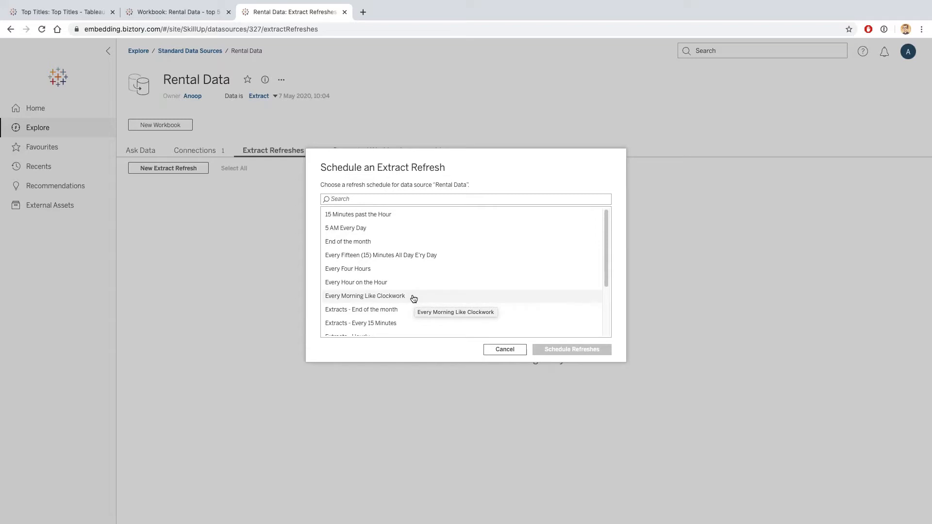
click(365, 296)
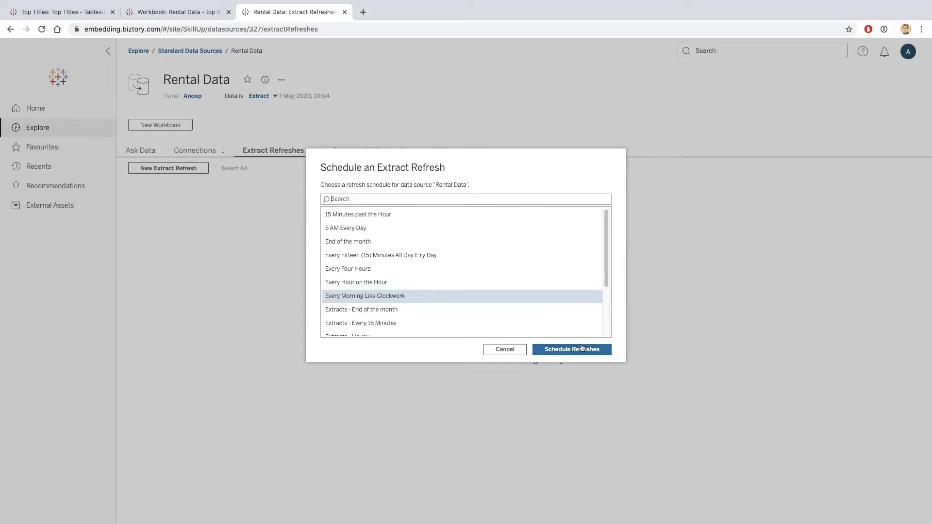
click(571, 349)
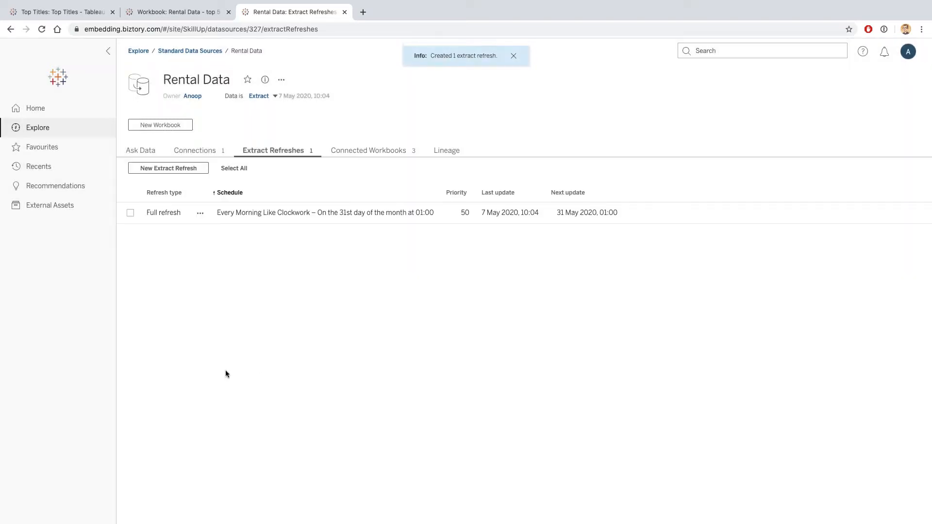
mouse_move(430, 343)
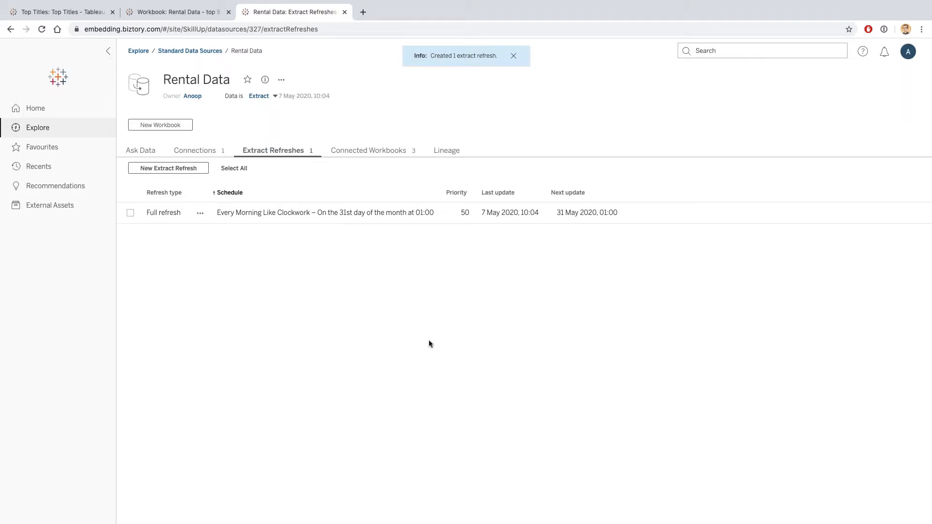
mouse_move(490, 221)
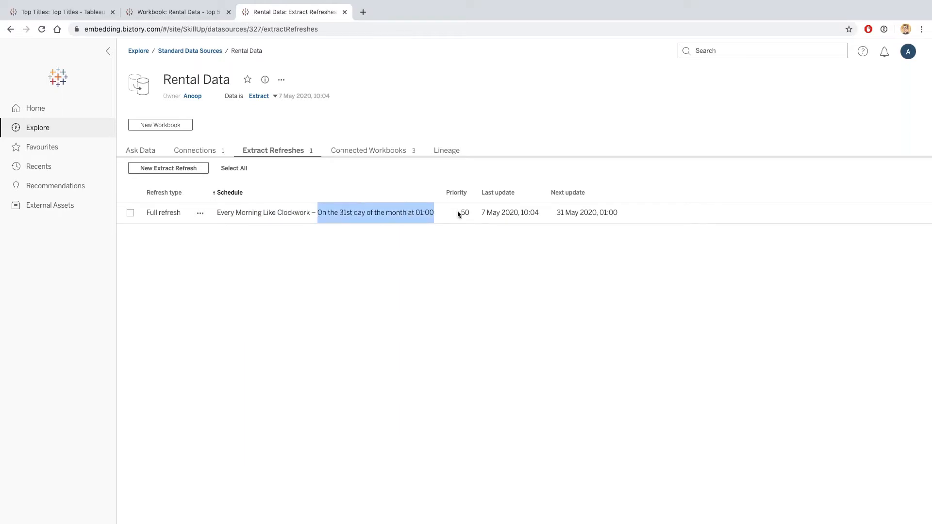
mouse_move(411, 249)
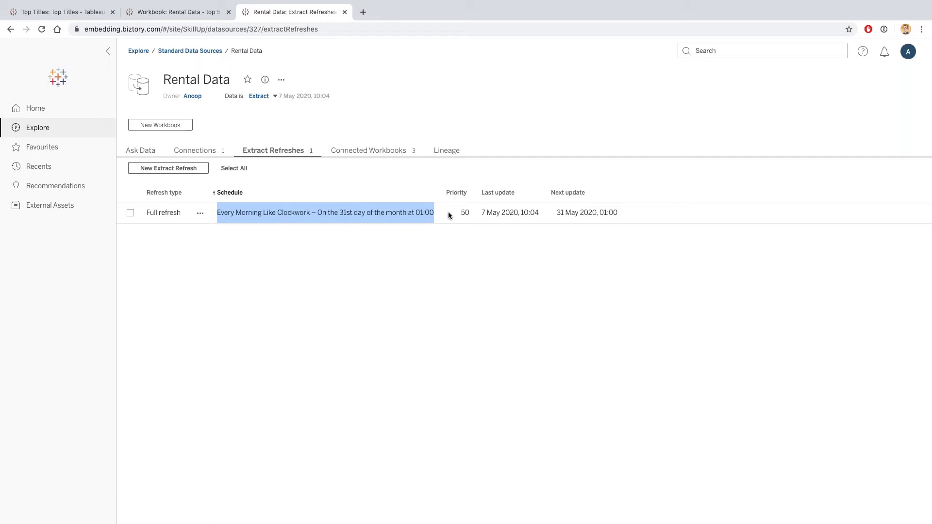
- Delete the Every Morning Like Clockwork refresh and schedule a replacement on Weekday early mornings
click(200, 212)
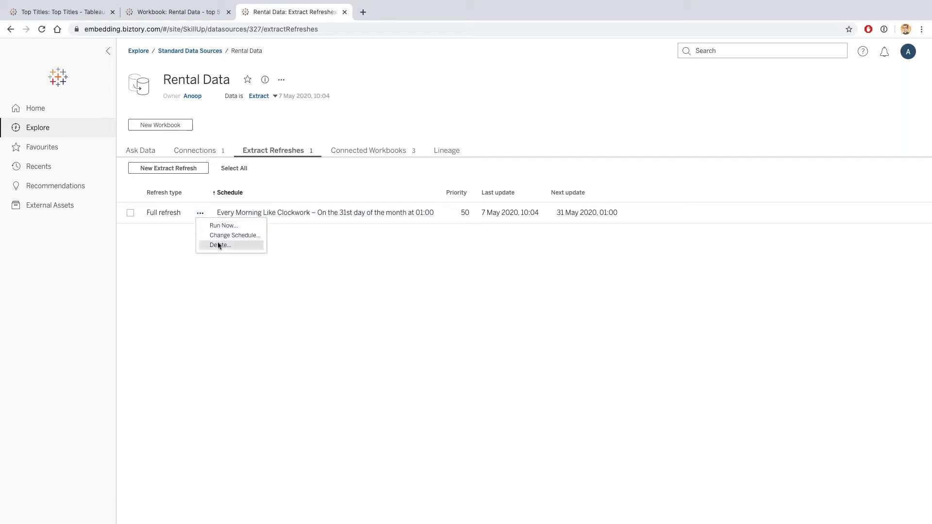
click(219, 245)
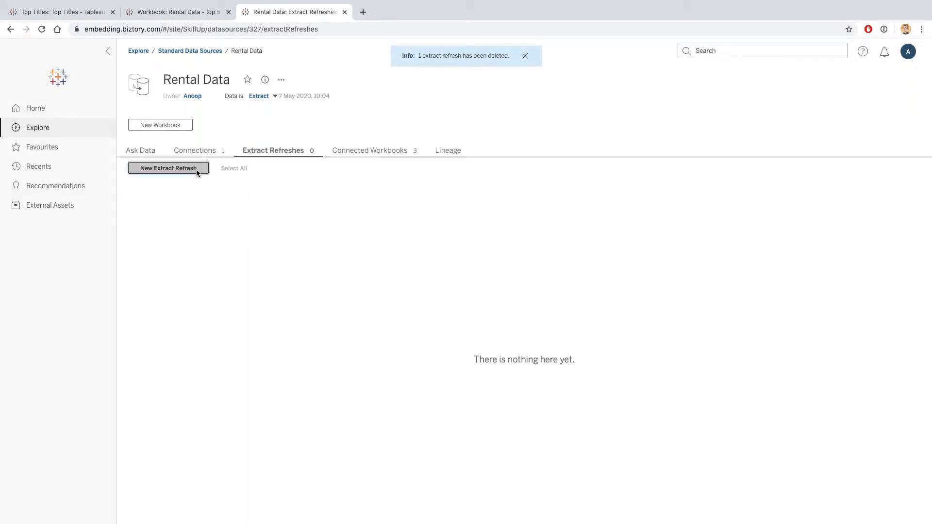
click(168, 168)
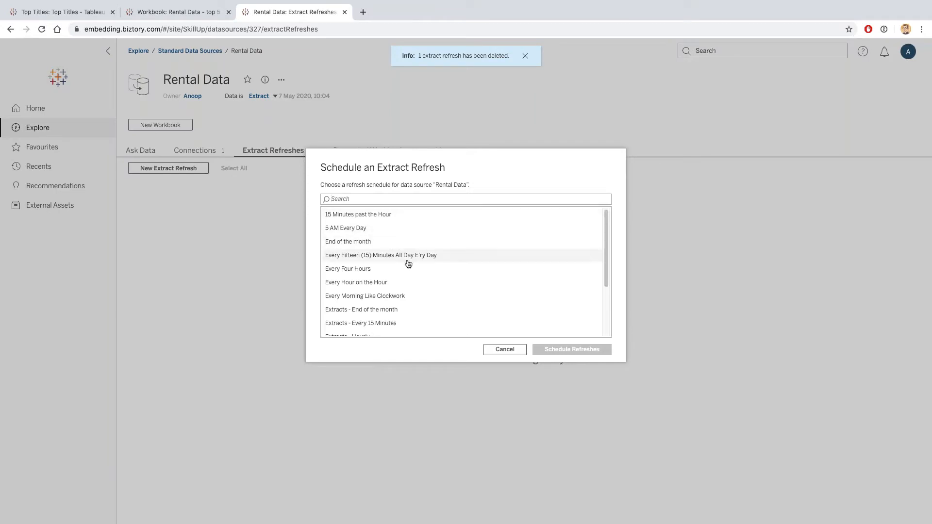
mouse_move(616, 266)
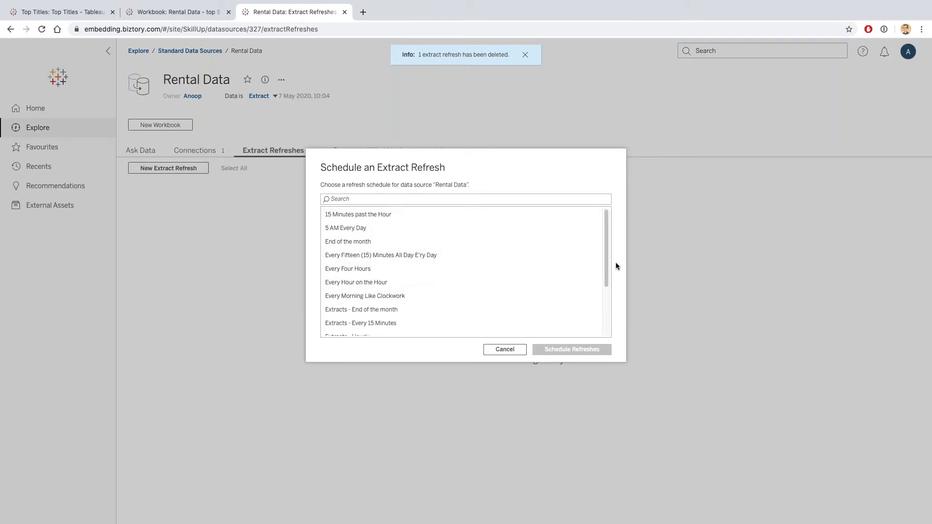
scroll(down, 3)
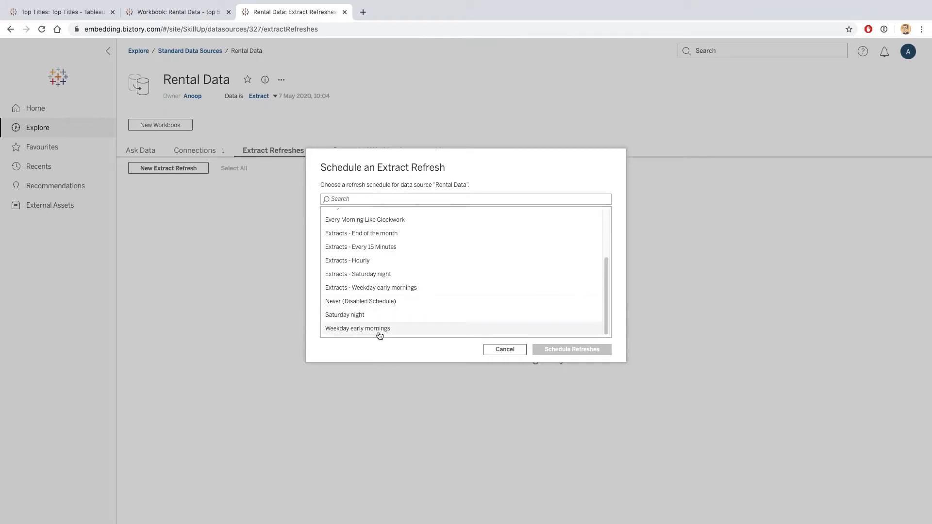
click(570, 349)
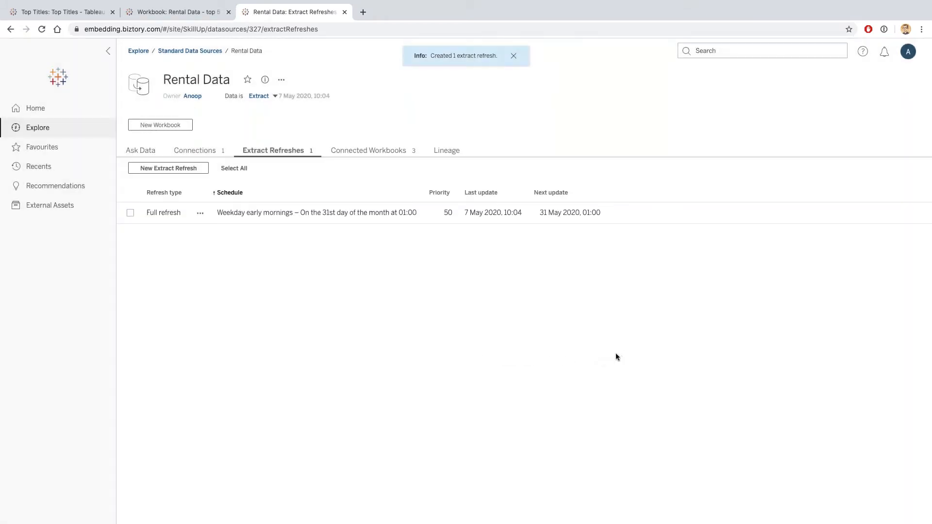
mouse_move(549, 213)
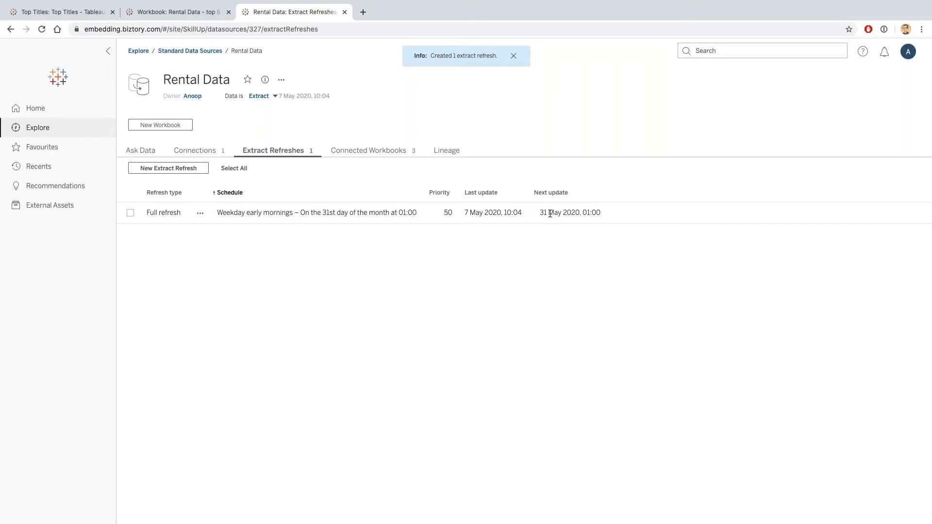
mouse_move(305, 222)
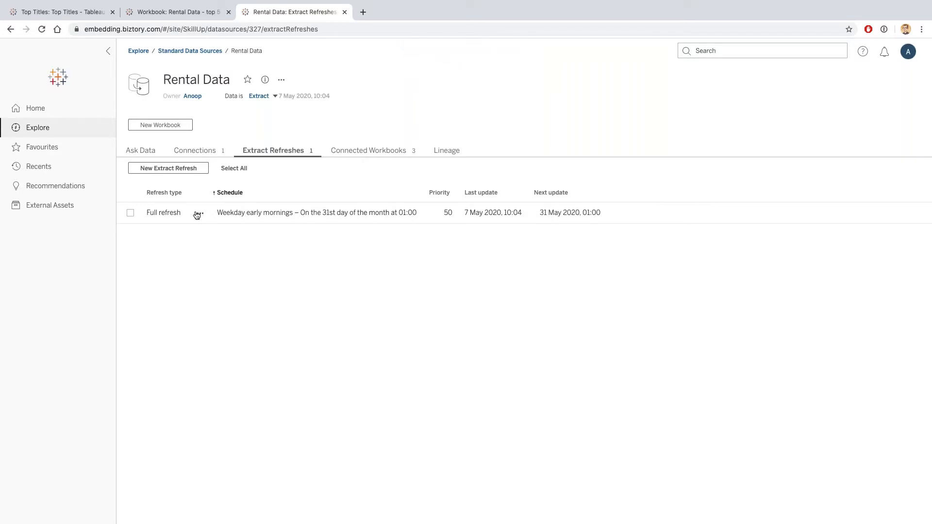
mouse_move(198, 212)
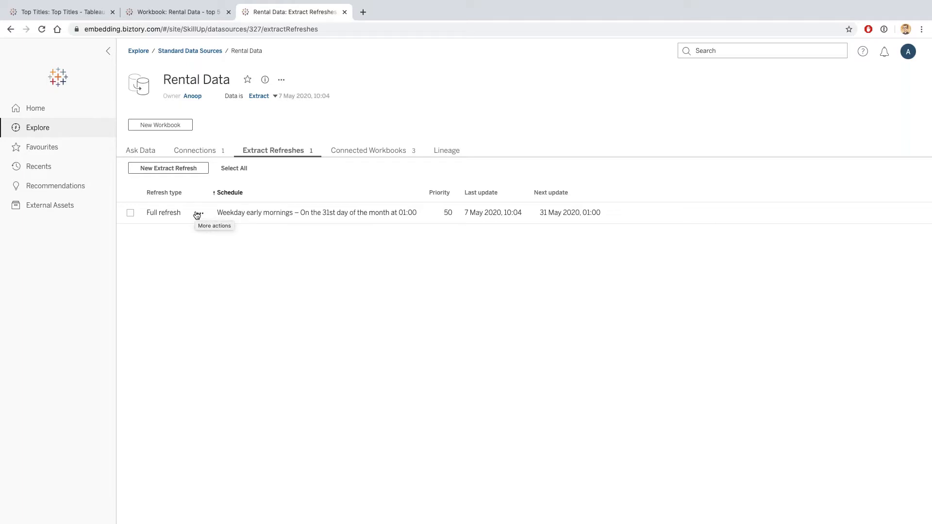
mouse_move(204, 216)
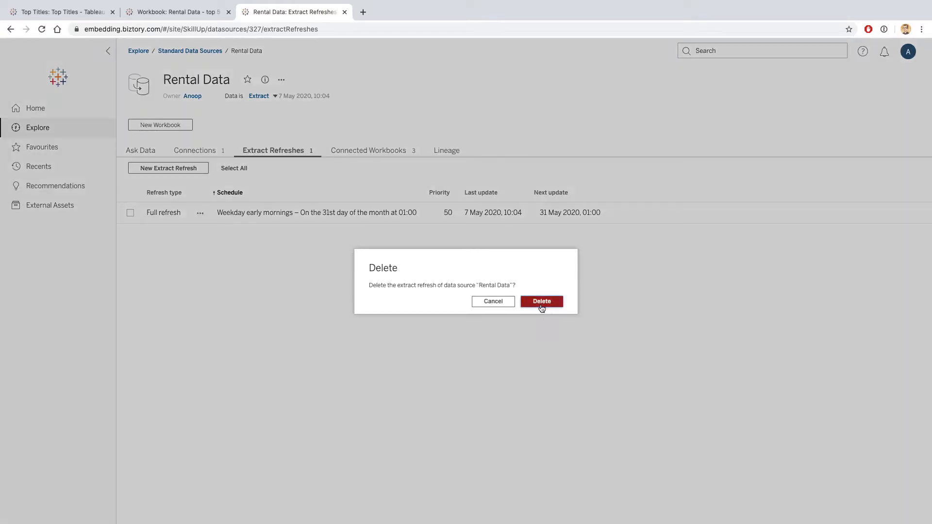
- Confirm deleting the Weekday early mornings refresh and cancel the schedule chooser, leaving no refreshes
click(540, 301)
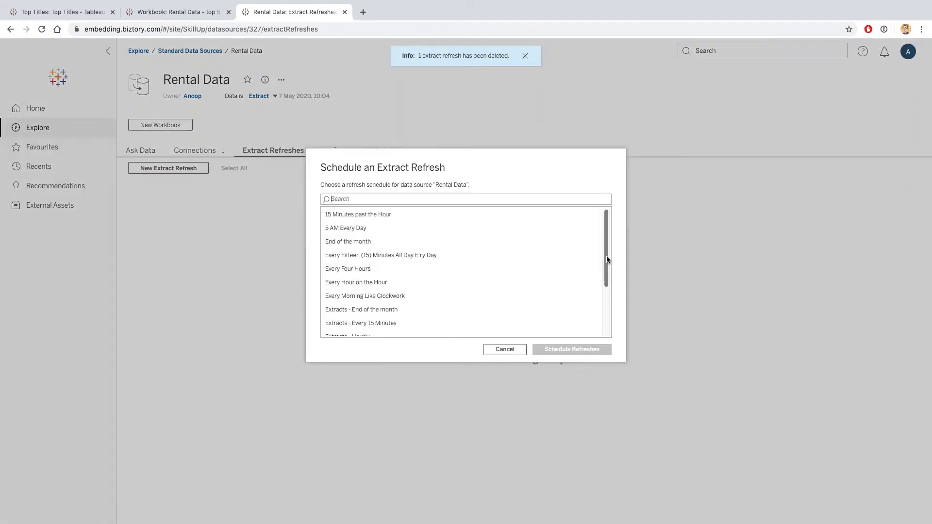
click(524, 55)
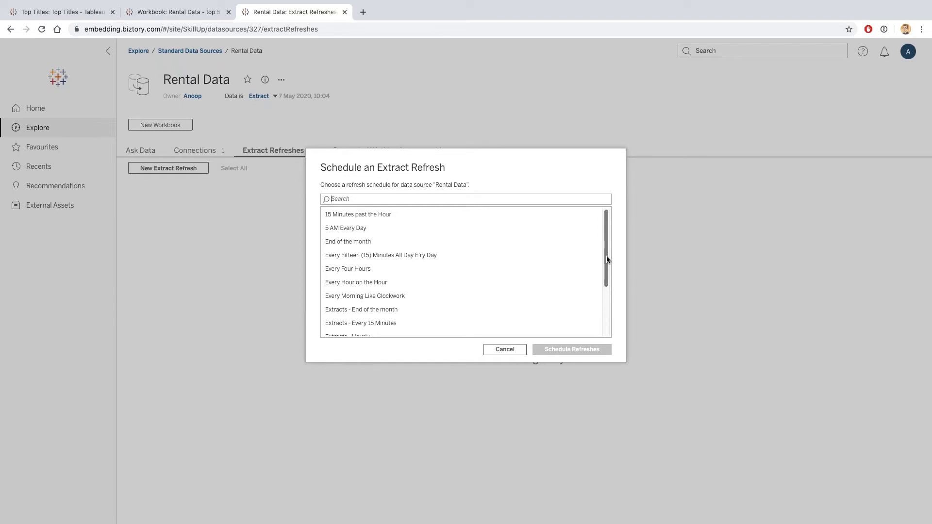
click(504, 349)
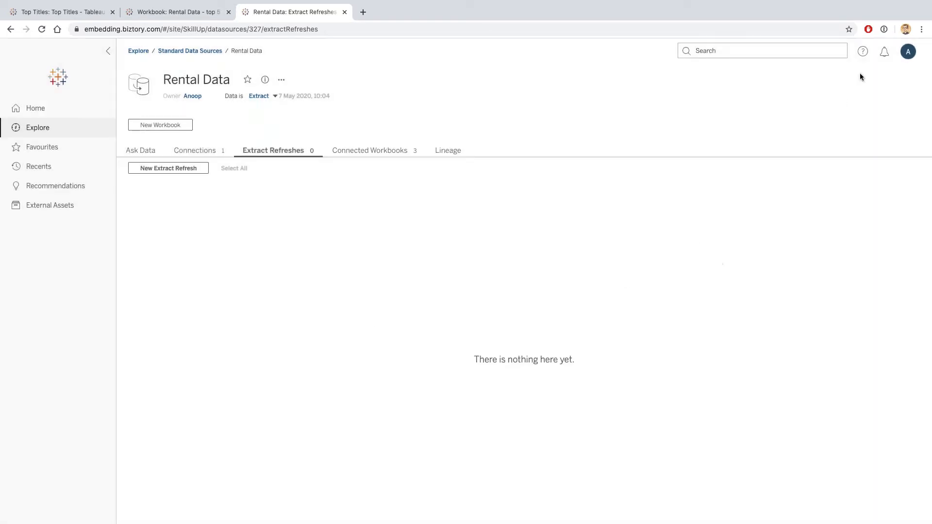
- Sign out and sign back in as the site administrator luke@dem
click(908, 51)
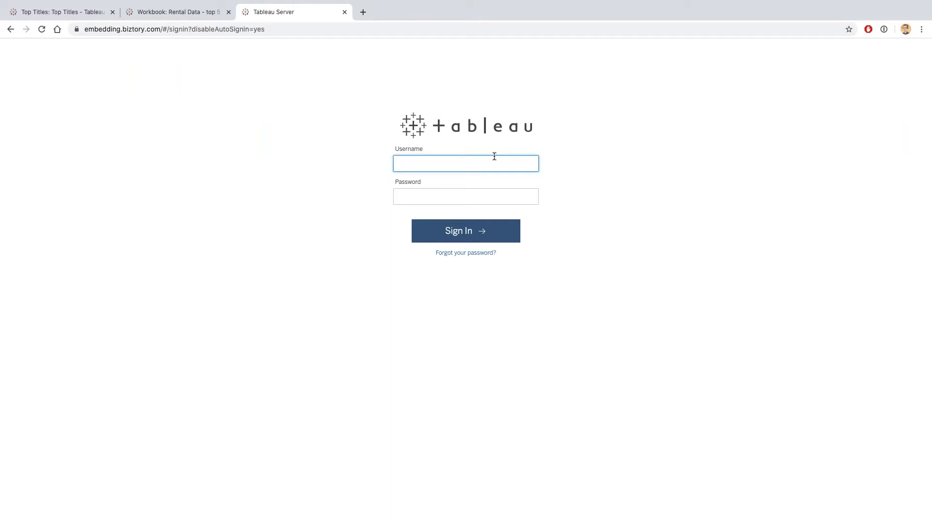
text(luke@demo)
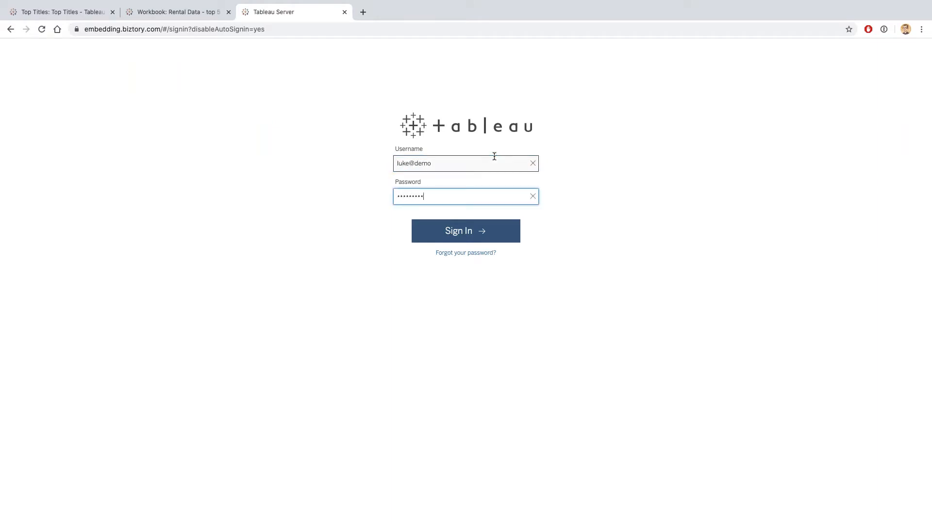
click(466, 231)
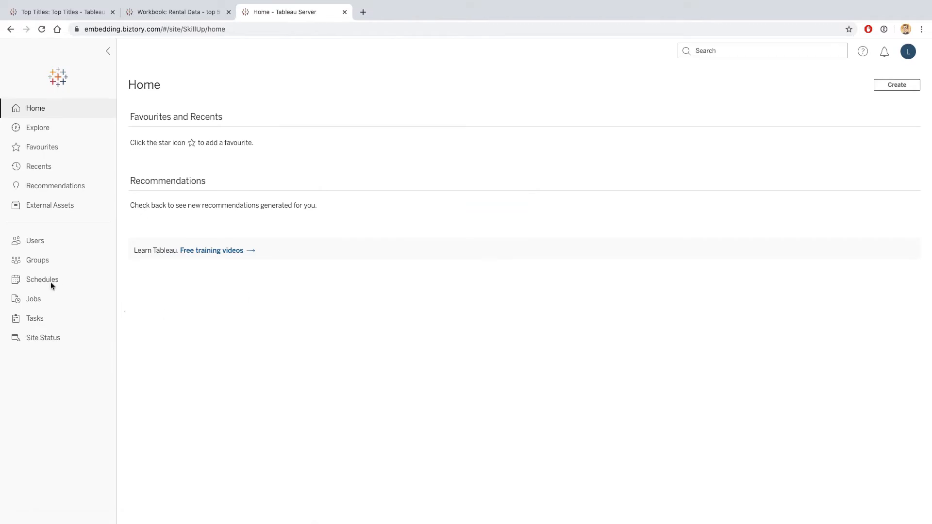
- Show the site's Schedules list and select all 28 schedules
click(42, 280)
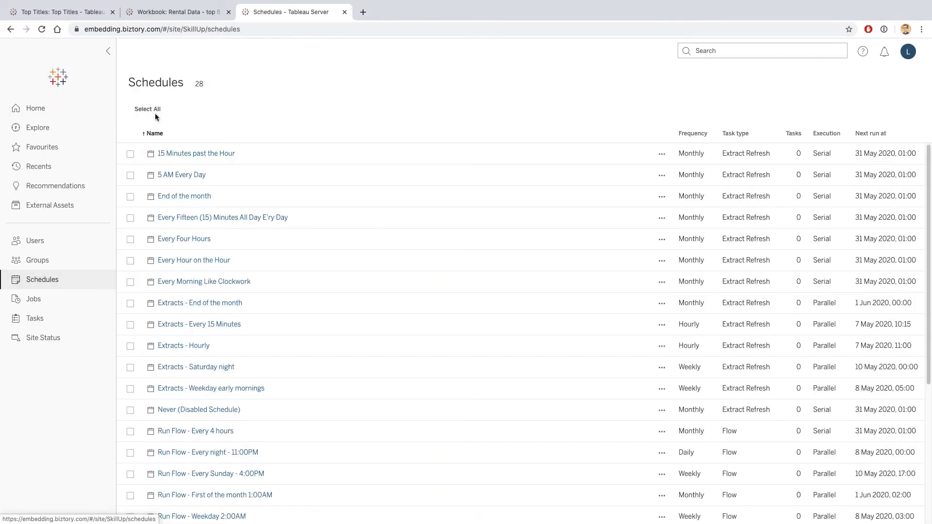
scroll(down, 3)
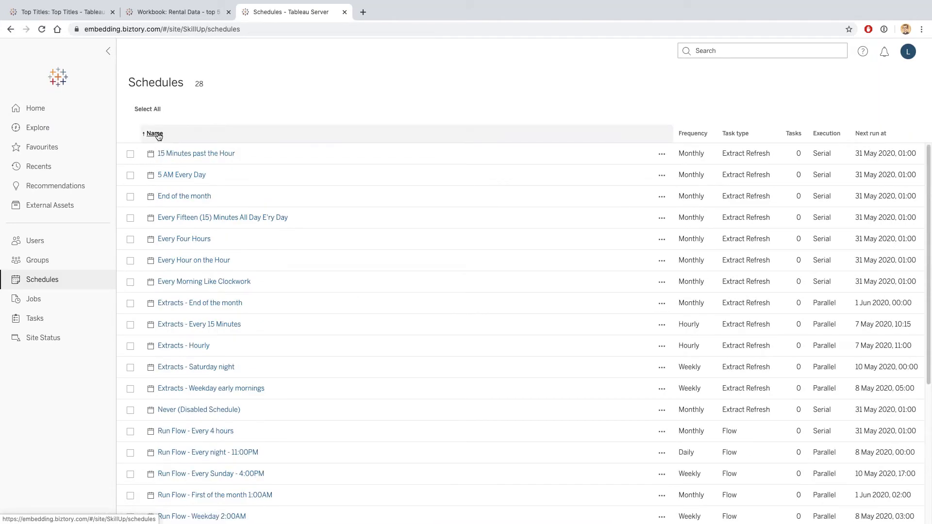
click(147, 109)
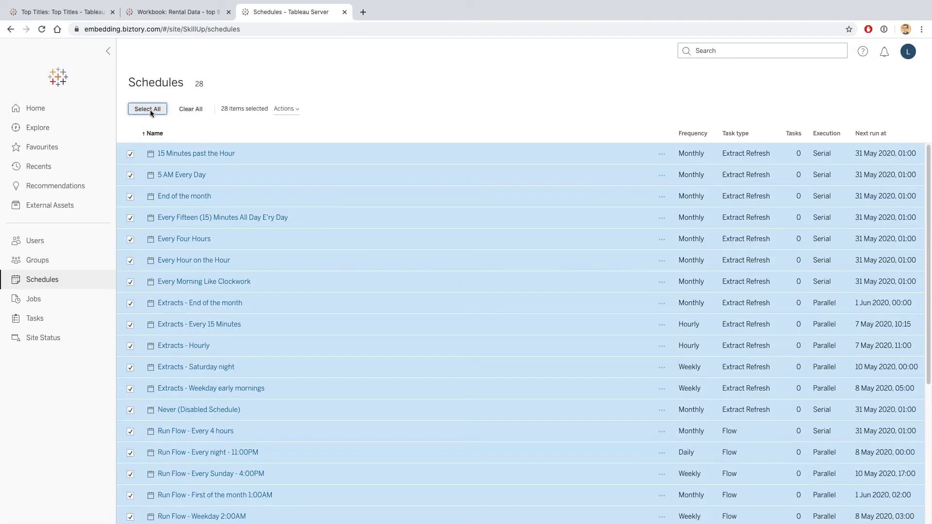
mouse_move(140, 127)
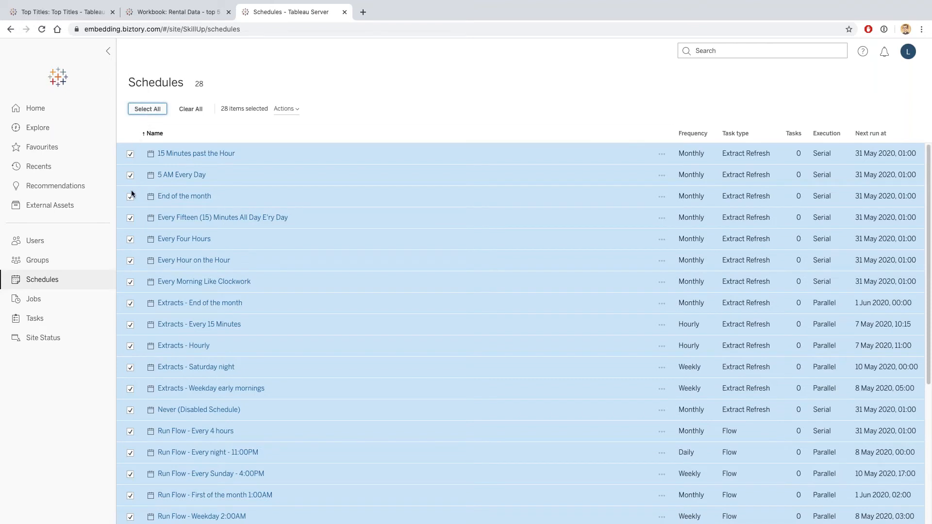
mouse_move(181, 174)
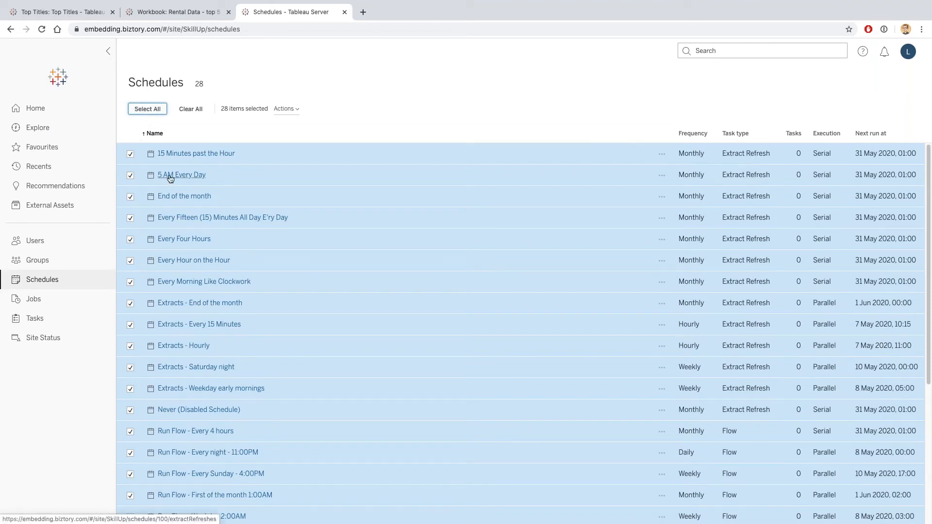
mouse_move(182, 174)
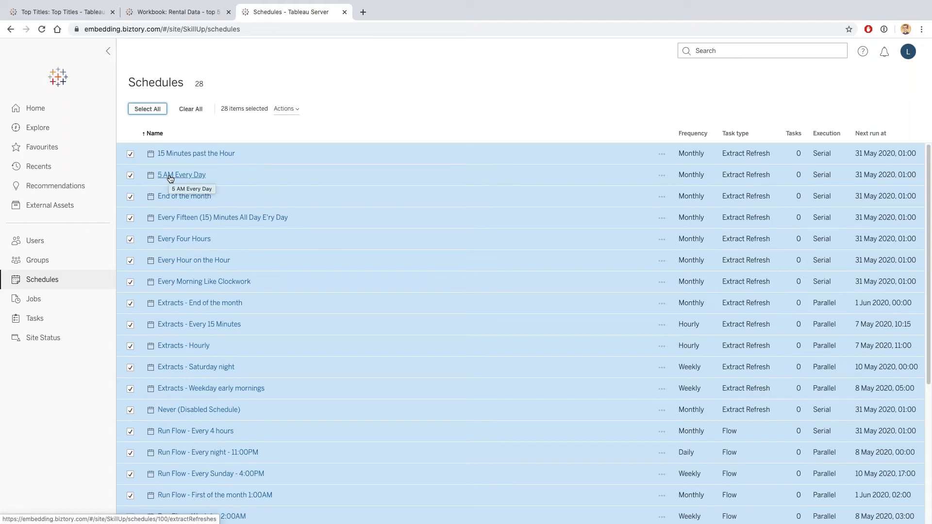
mouse_move(158, 147)
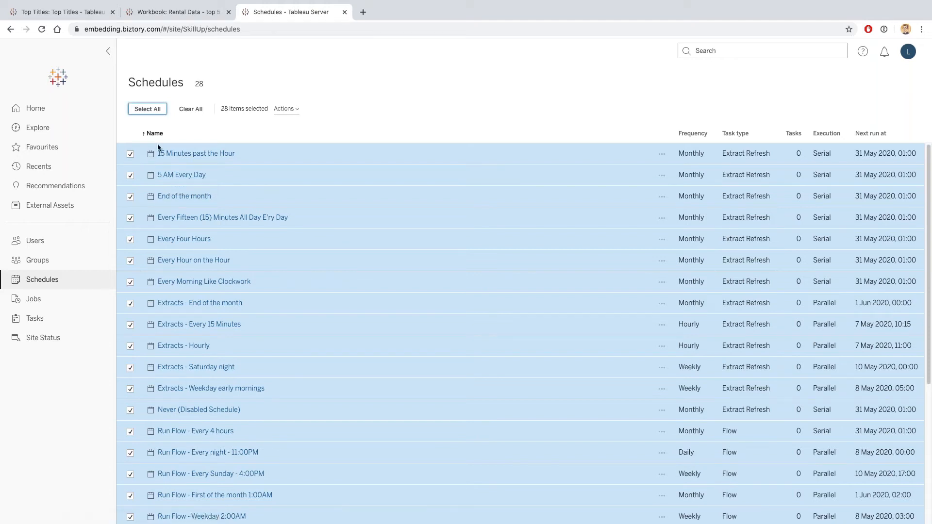
mouse_move(183, 196)
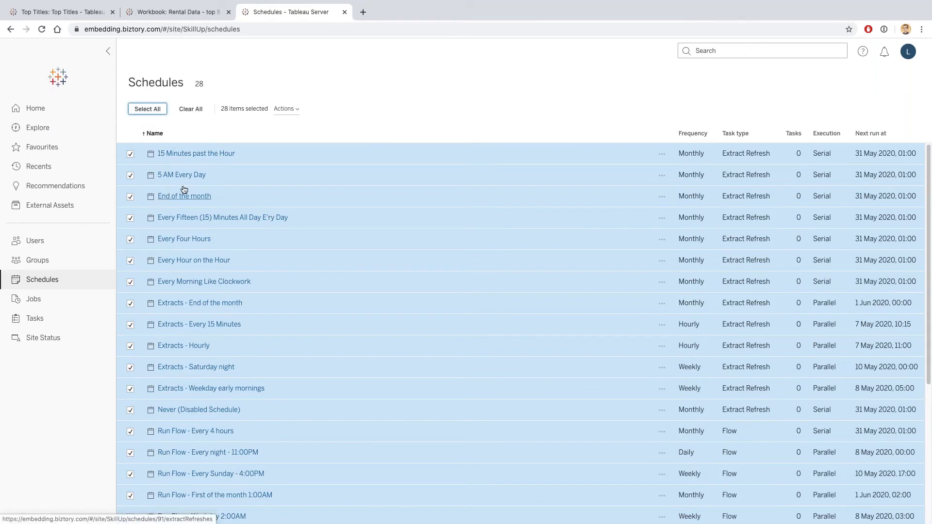
- Sign out of the administrator account and sign in as regular user anoo@d
click(907, 51)
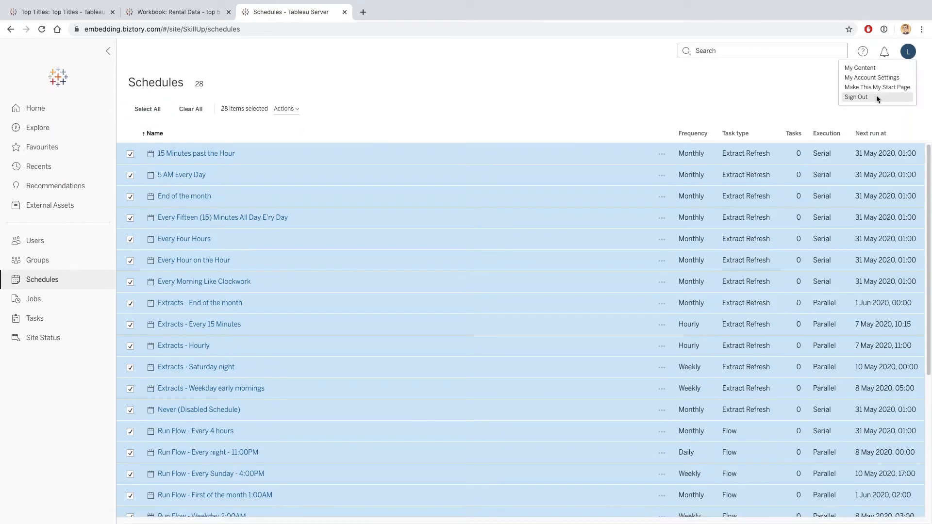
click(856, 97)
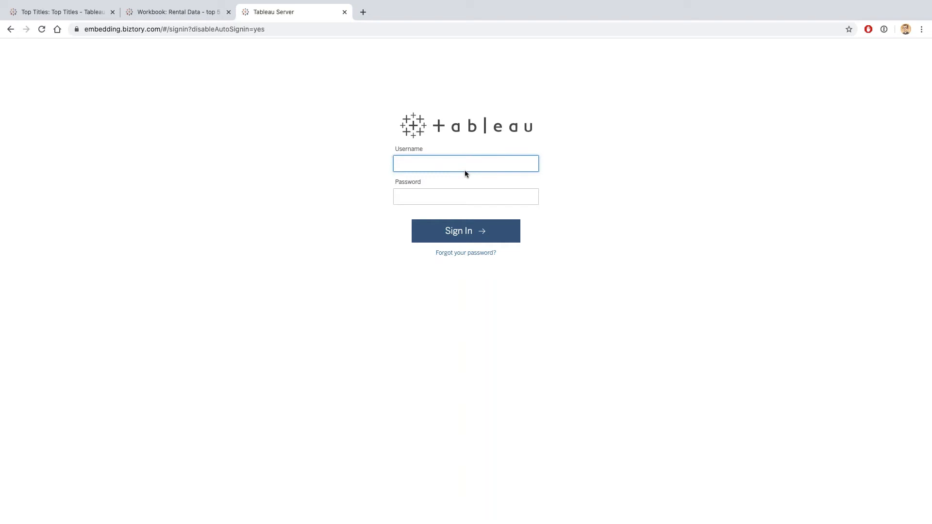
text(anoo@demo)
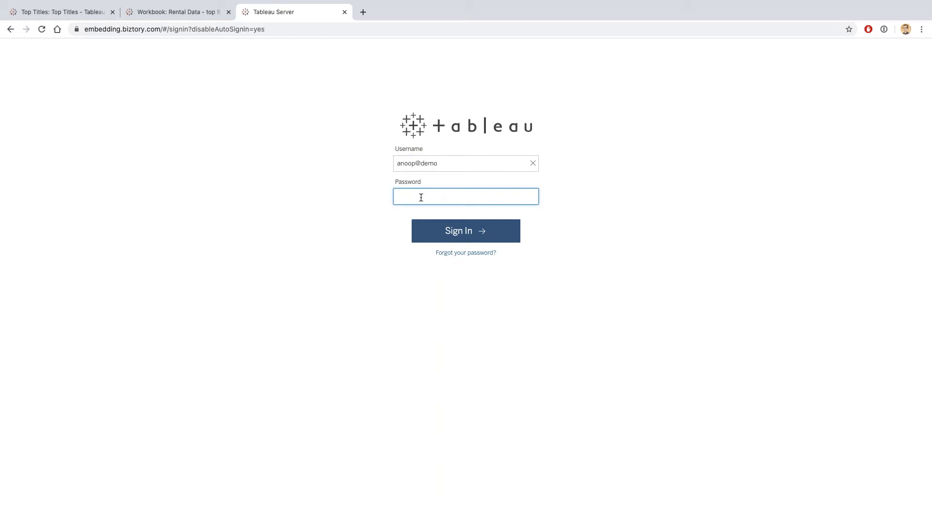
text(password)
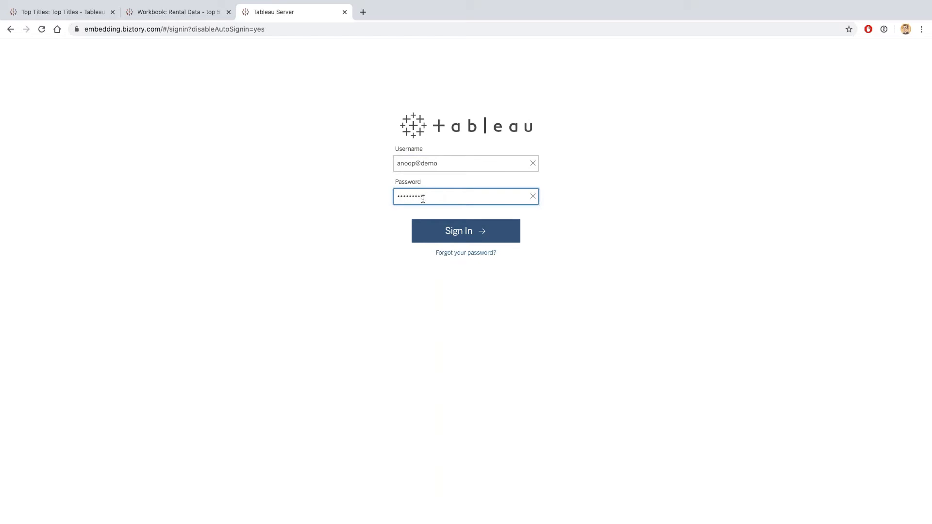
click(466, 231)
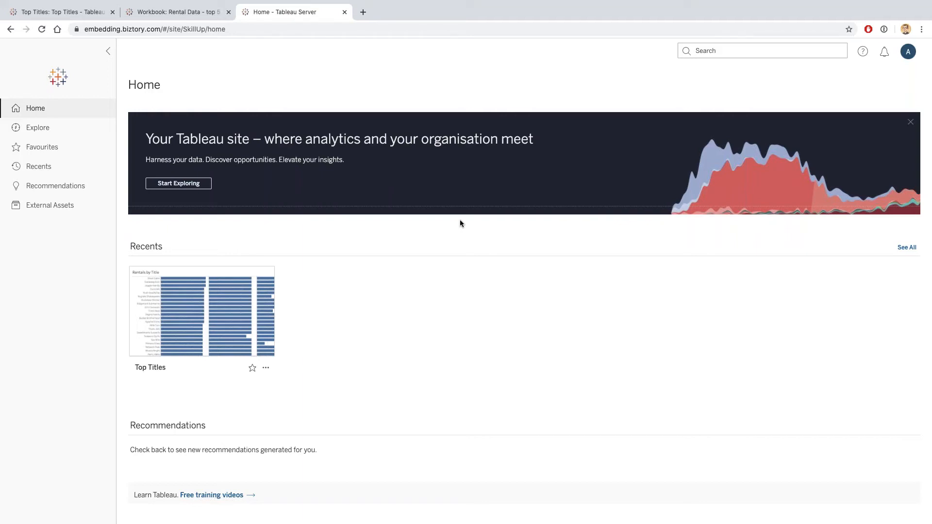
- Browse to Rental Data and create a full extract refresh on the Every Hour on the Hour schedule
click(38, 127)
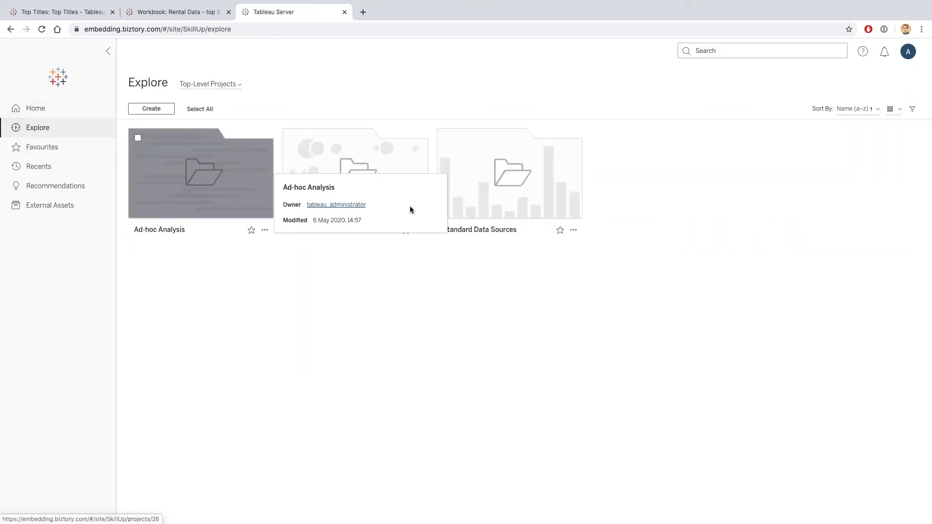
mouse_move(385, 181)
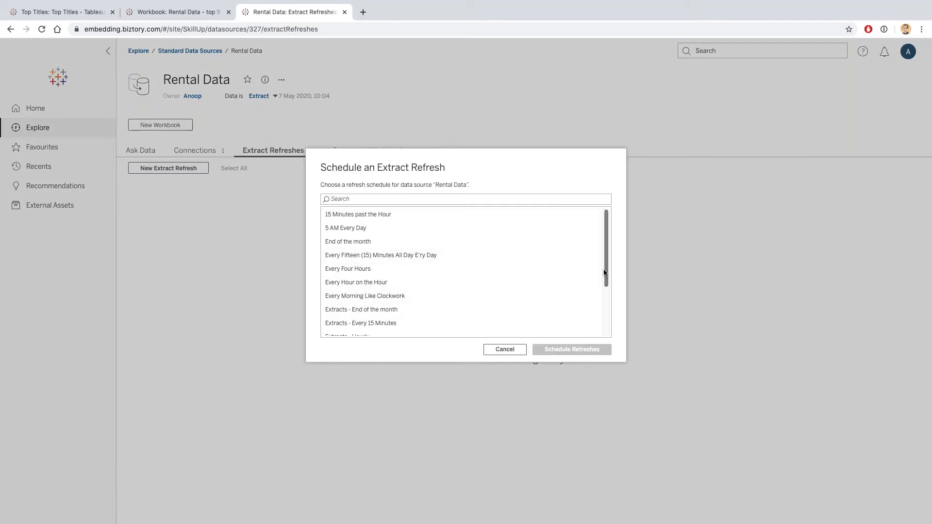
click(355, 273)
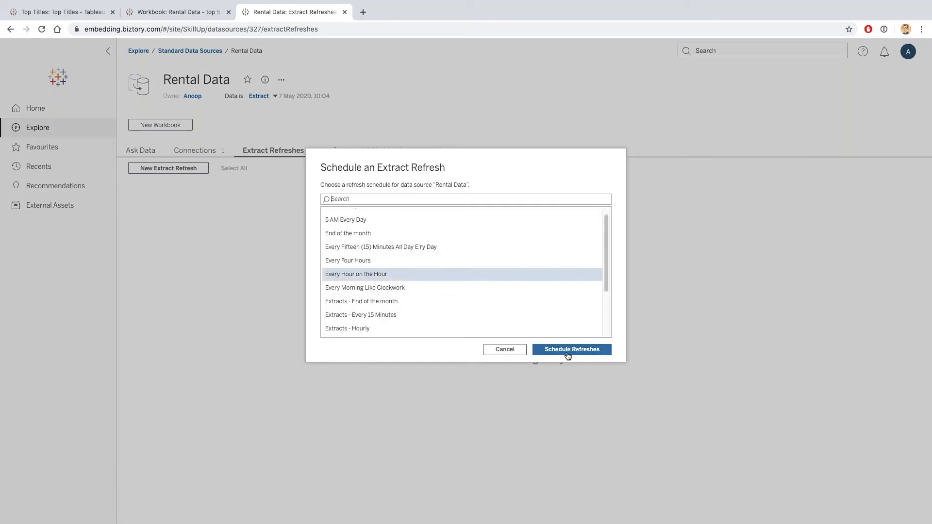
click(570, 349)
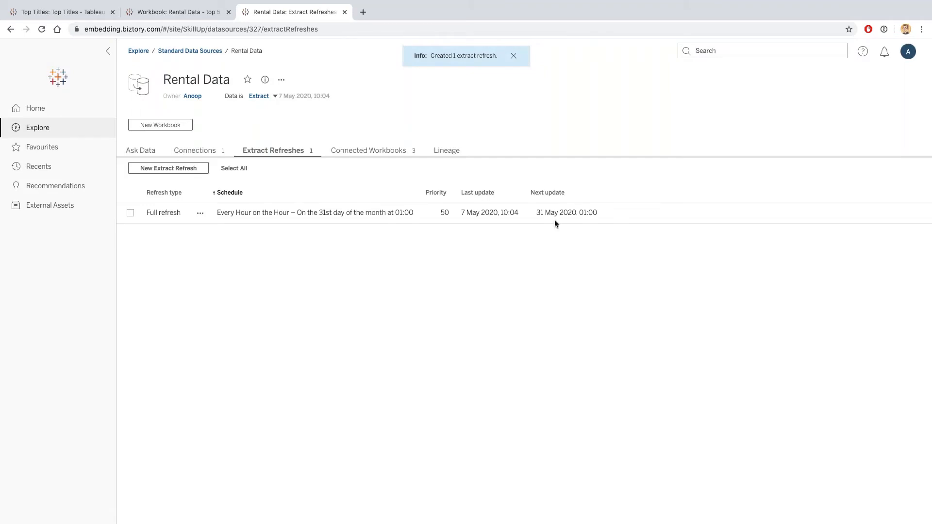
mouse_move(582, 247)
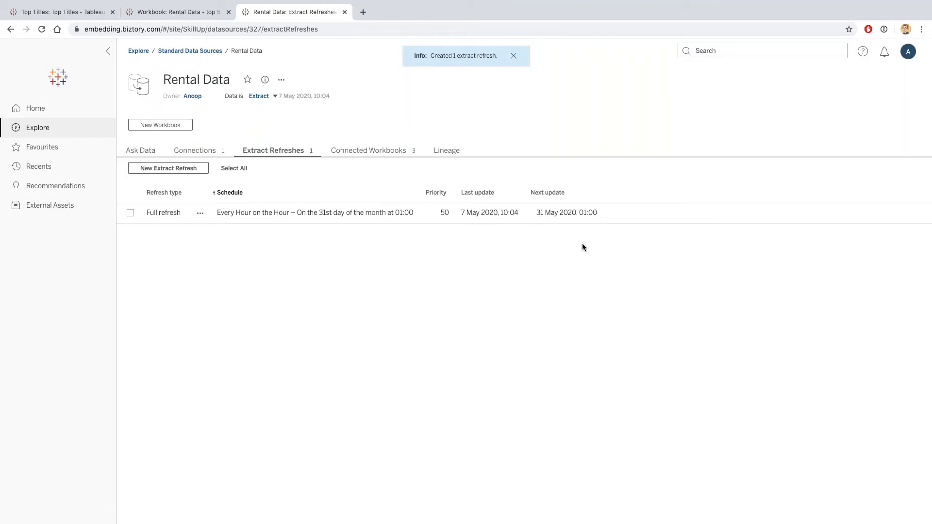
click(513, 56)
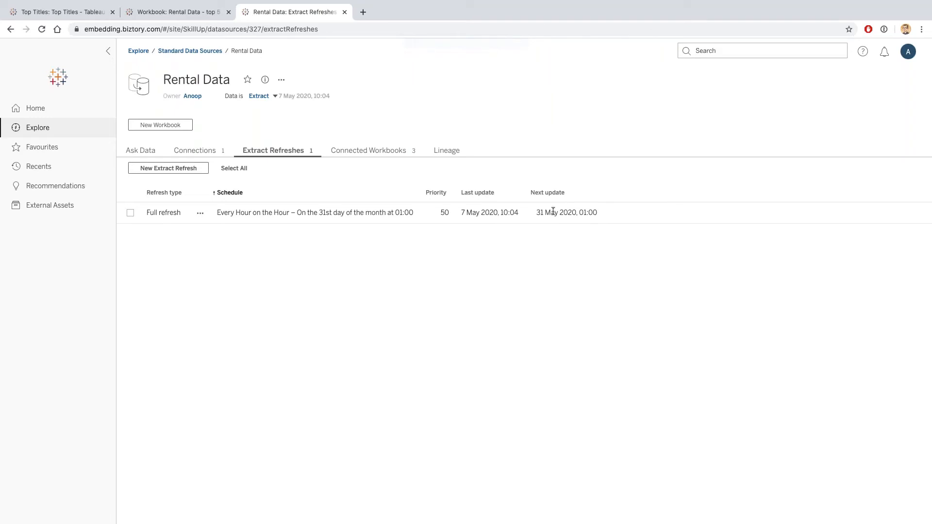
mouse_move(295, 211)
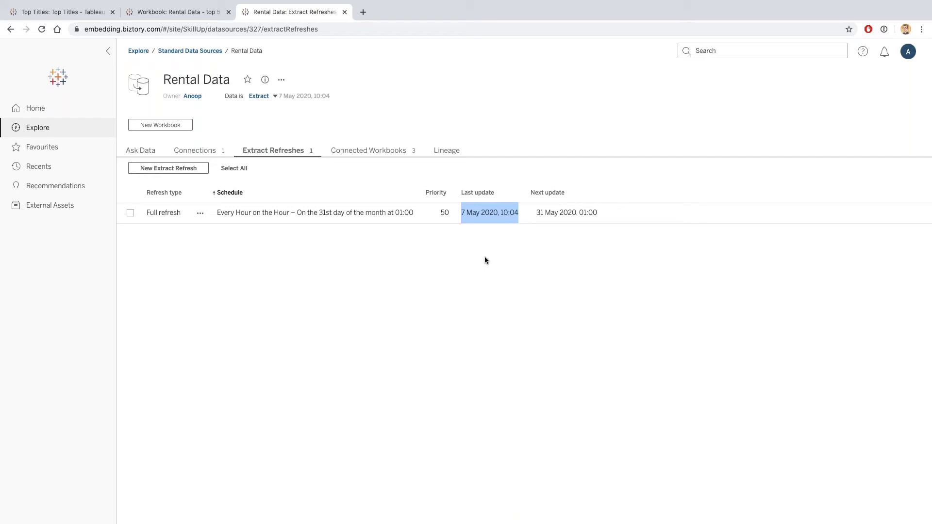
mouse_move(473, 259)
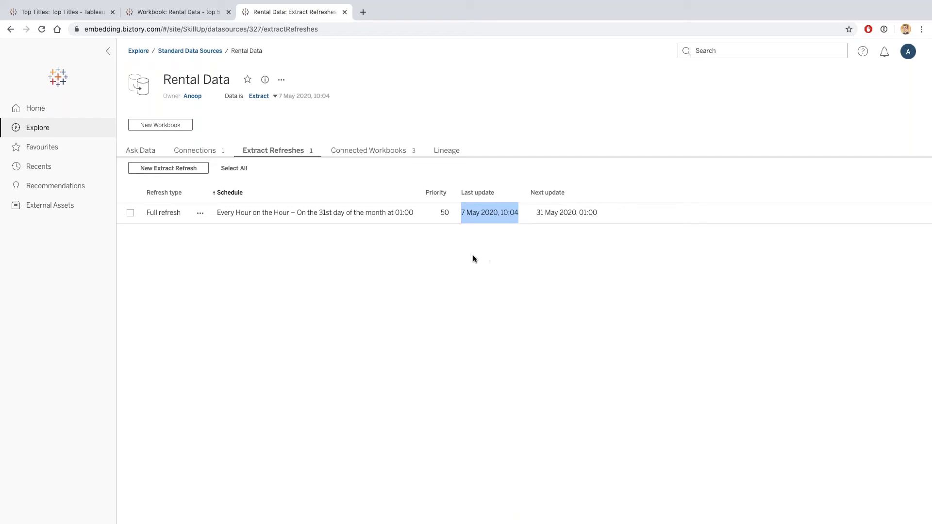
- From Rental Data's actions, run a Full Refresh now and dismiss the confirmation toast
click(281, 80)
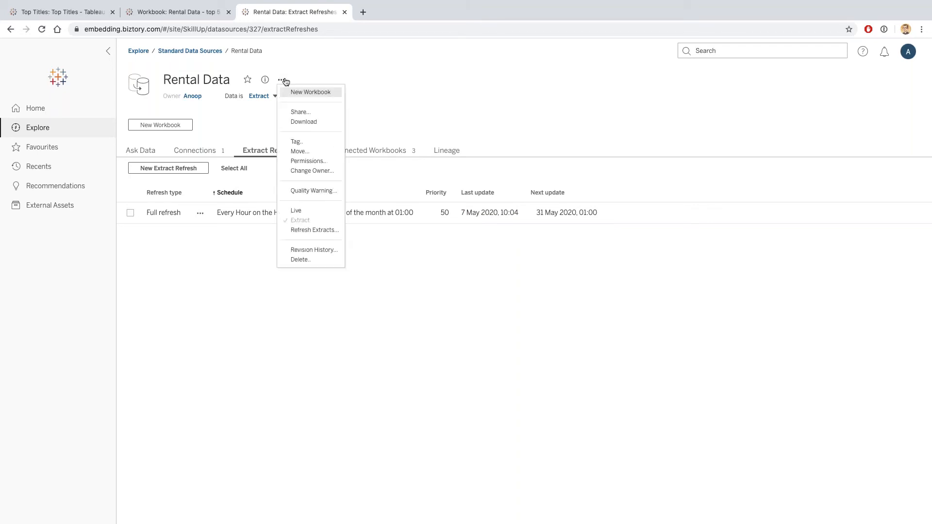
mouse_move(316, 210)
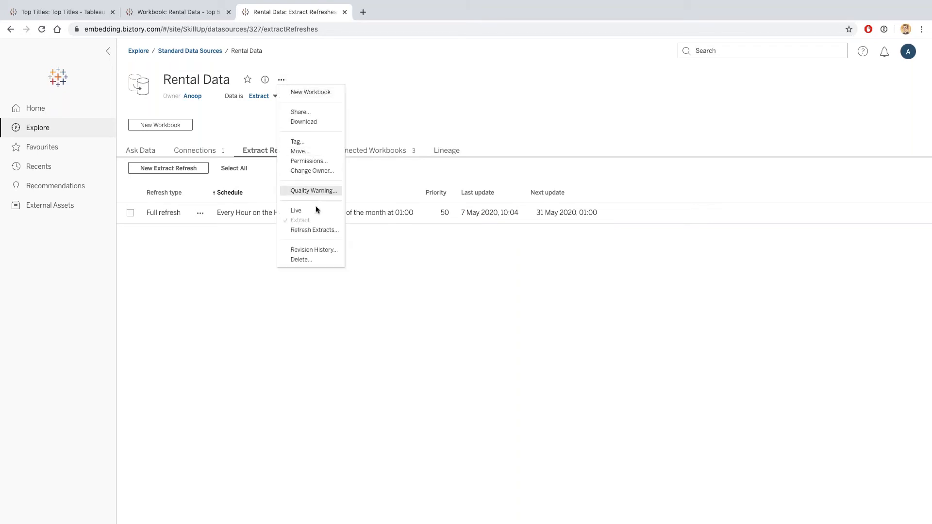
click(314, 230)
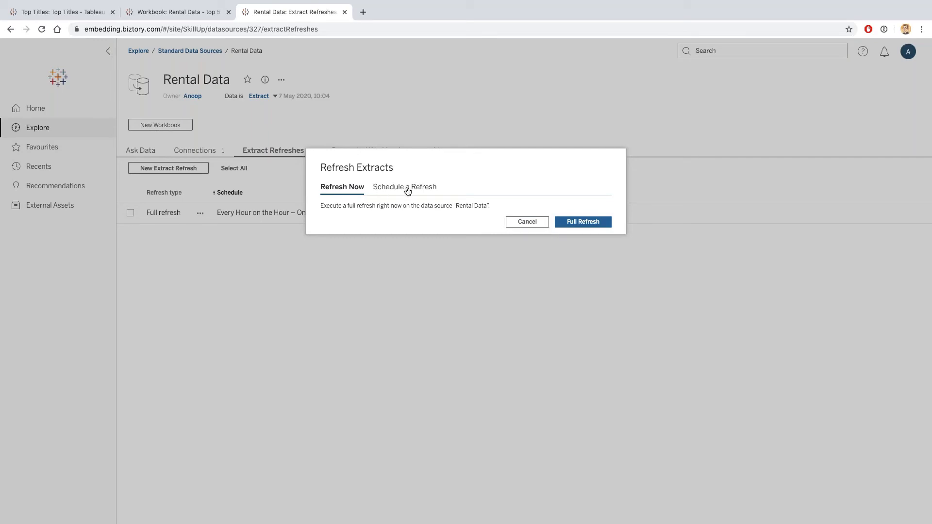
click(405, 187)
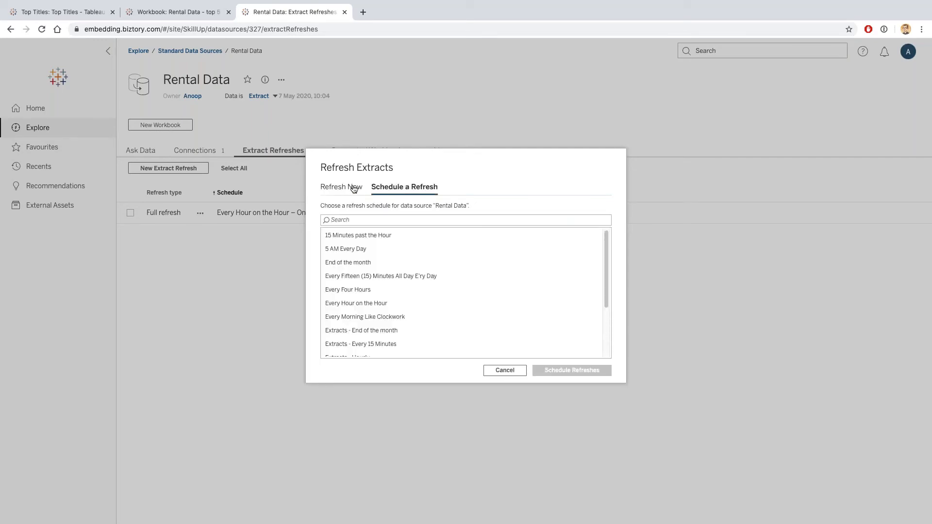
click(571, 370)
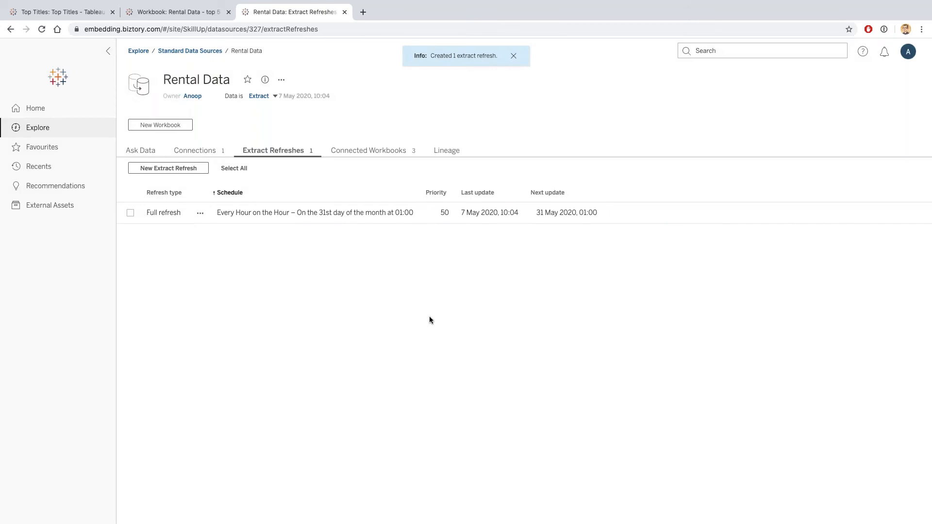
click(513, 55)
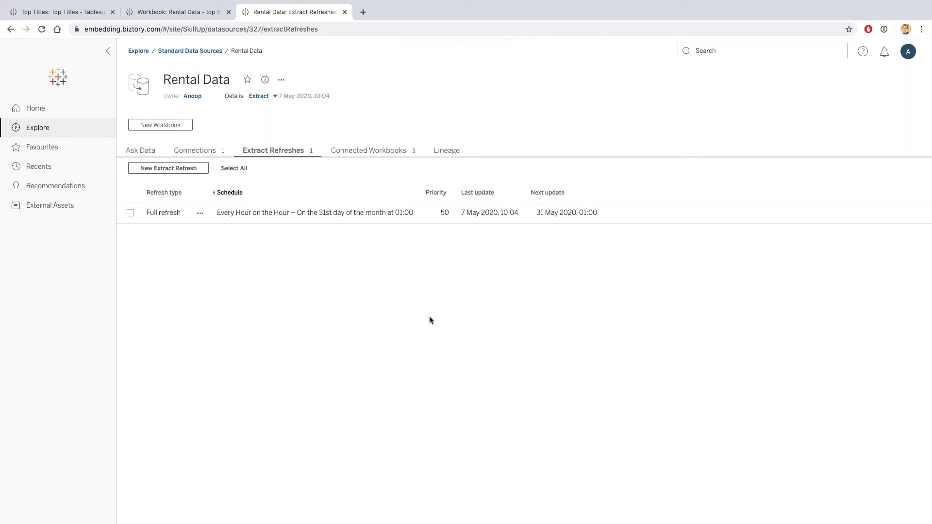
mouse_move(207, 223)
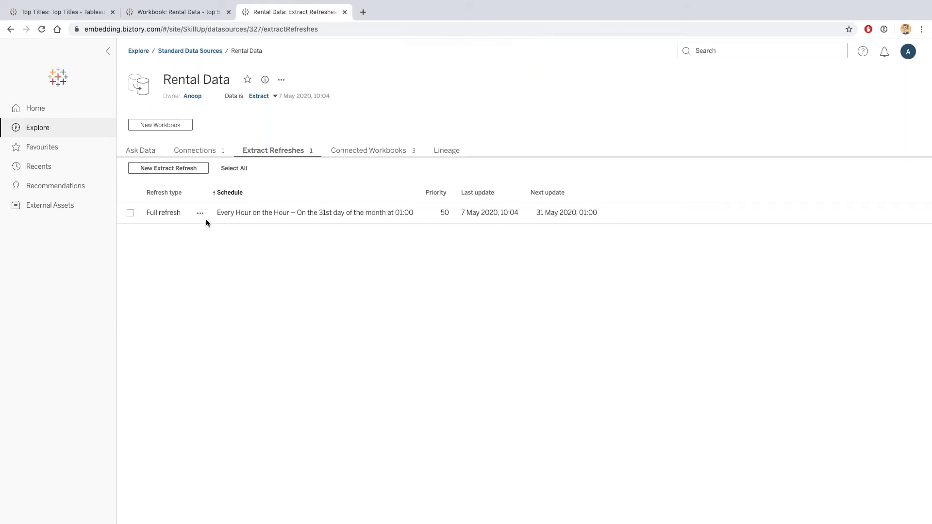
mouse_move(529, 210)
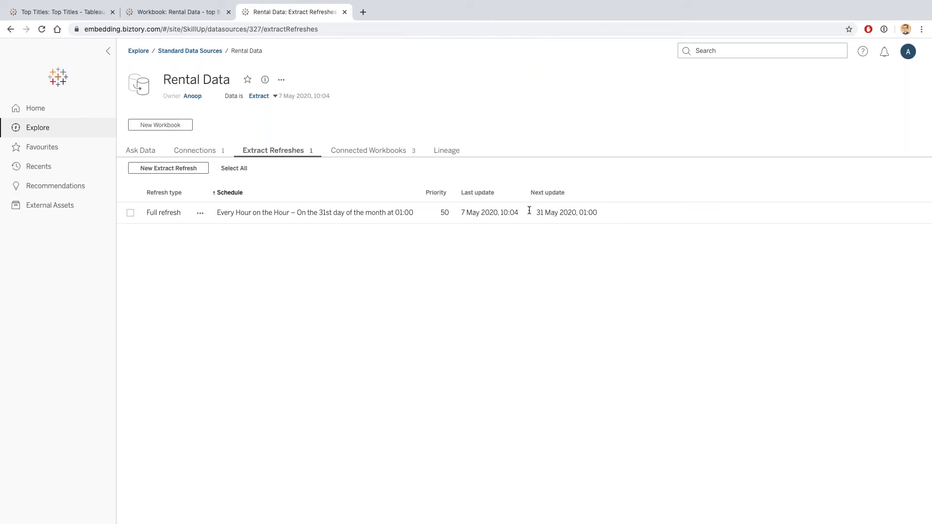
mouse_move(563, 212)
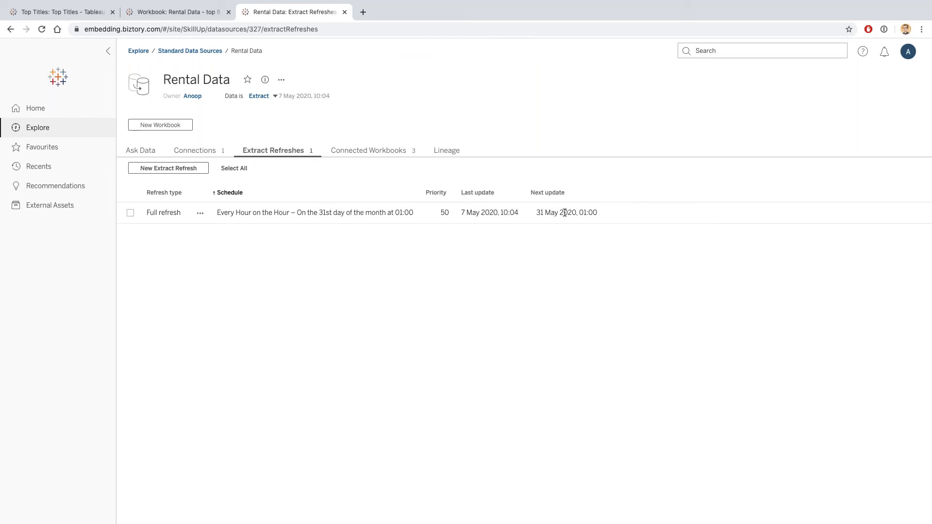
- Reload the refresh list so the last update reads 7 May 2020, 10:12, then reach the account menu
click(41, 29)
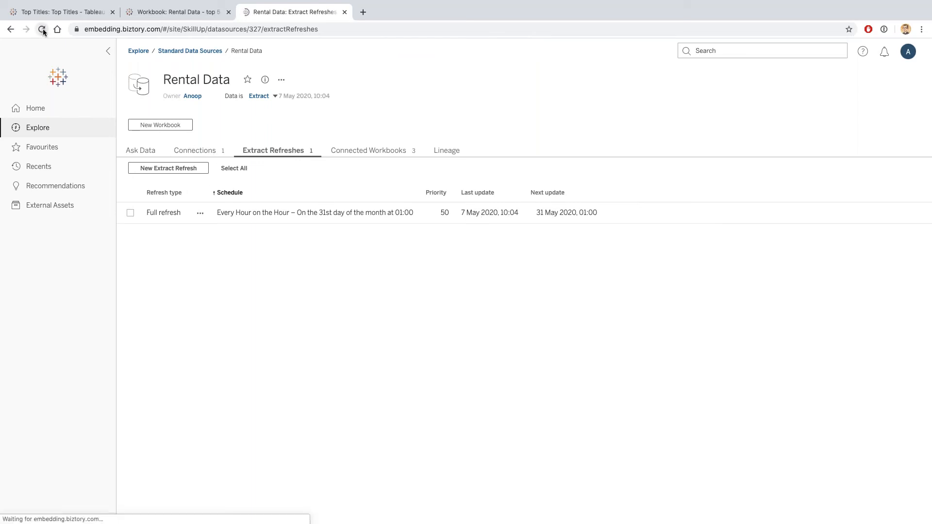
click(41, 29)
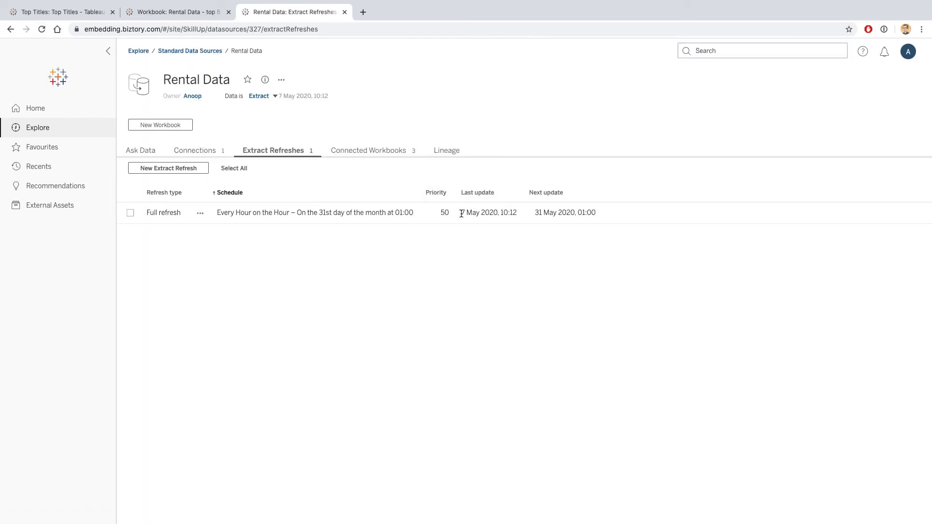
double_click(488, 212)
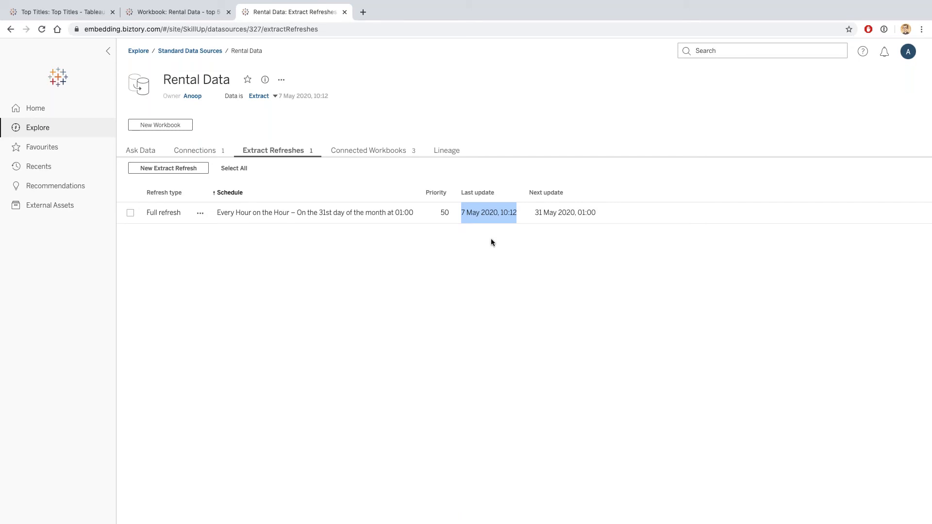
click(908, 51)
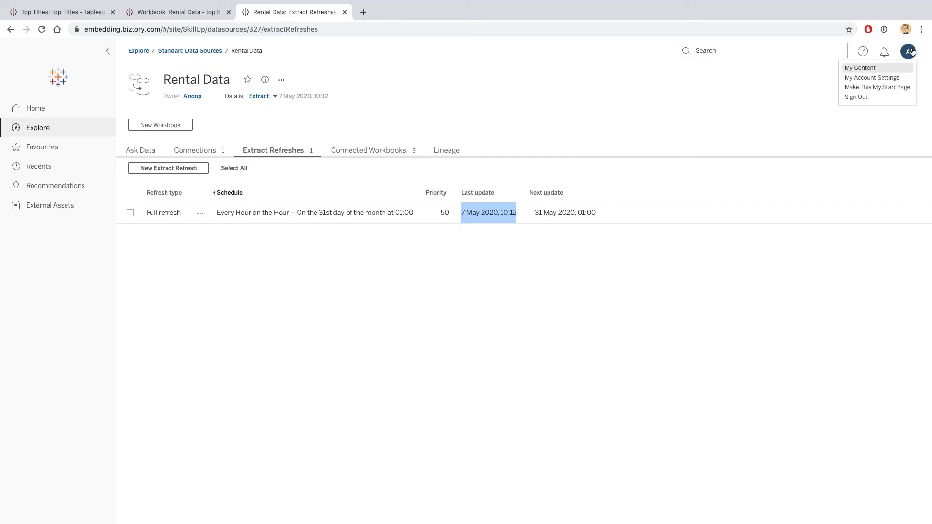
- Sign out and sign back in as the site administrator account 'aluke@demo' to reach the Home page
click(856, 97)
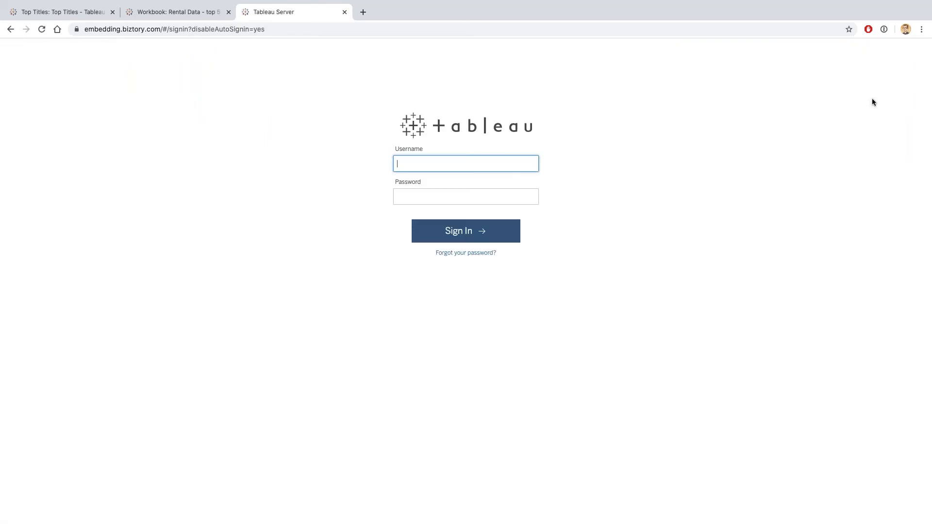
text(a)
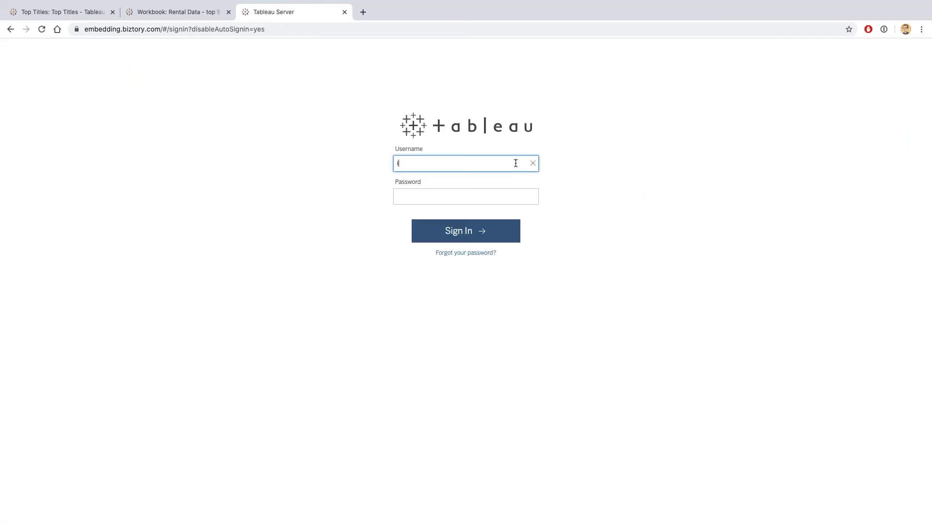
text(luke@)
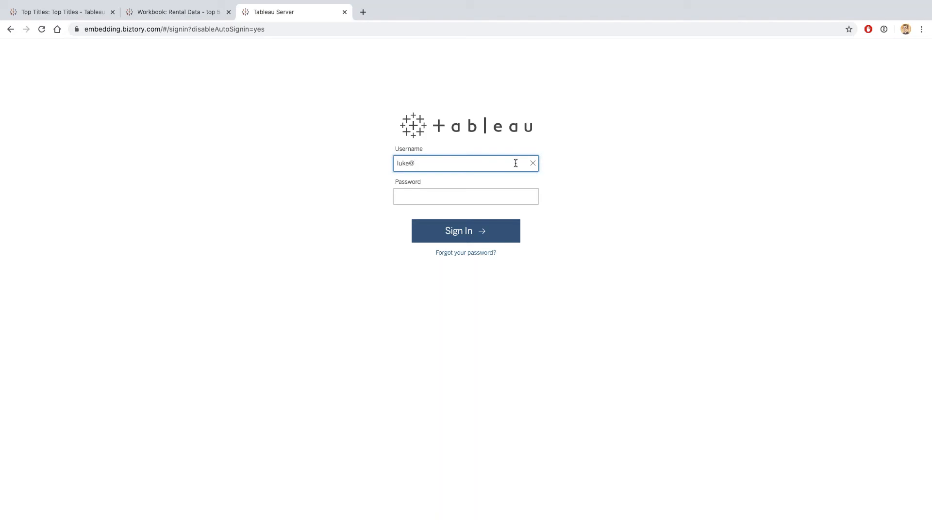
text(demo)
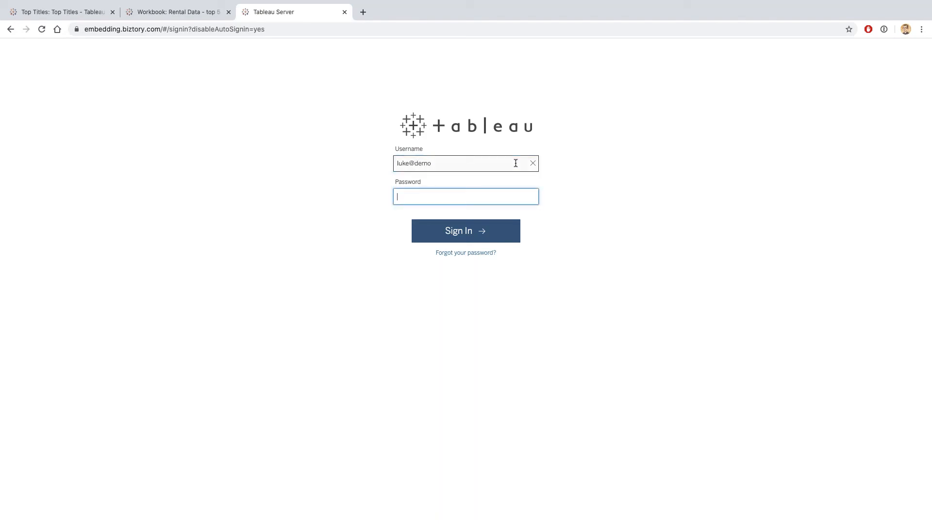
click(465, 230)
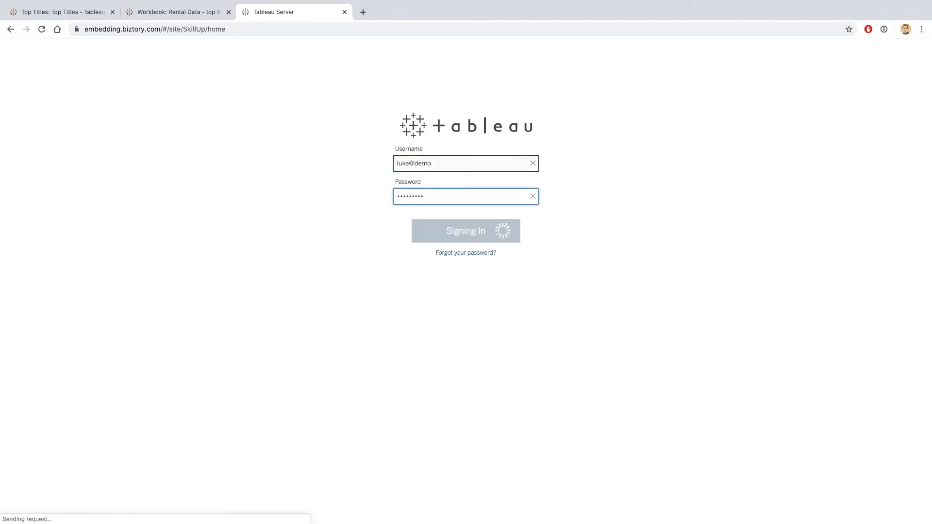
click(465, 230)
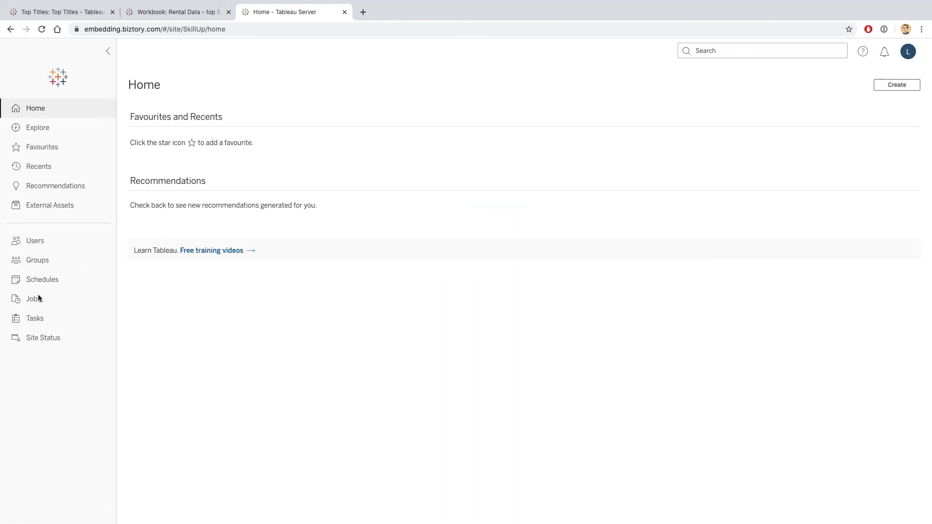
- Show the site's Jobs list with one completed and two failed extract refresh jobs
click(34, 299)
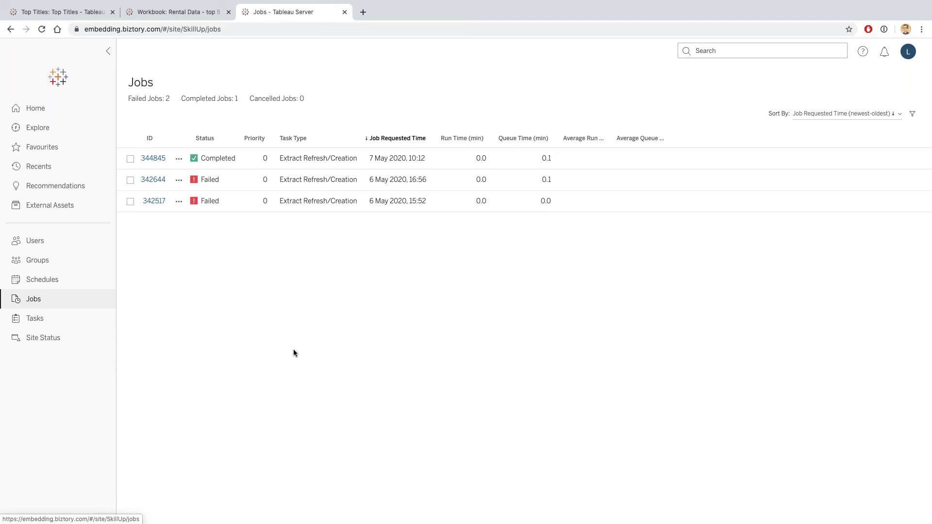
mouse_move(52, 279)
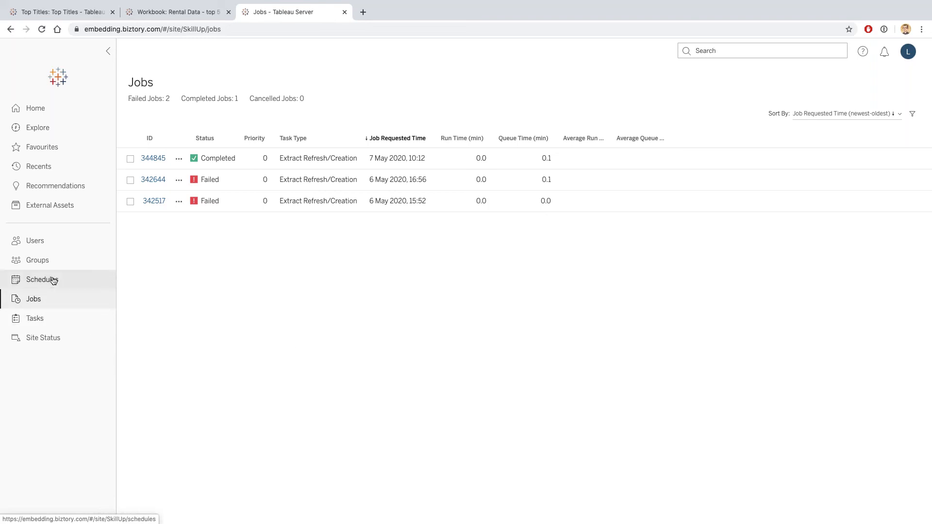
mouse_move(34, 318)
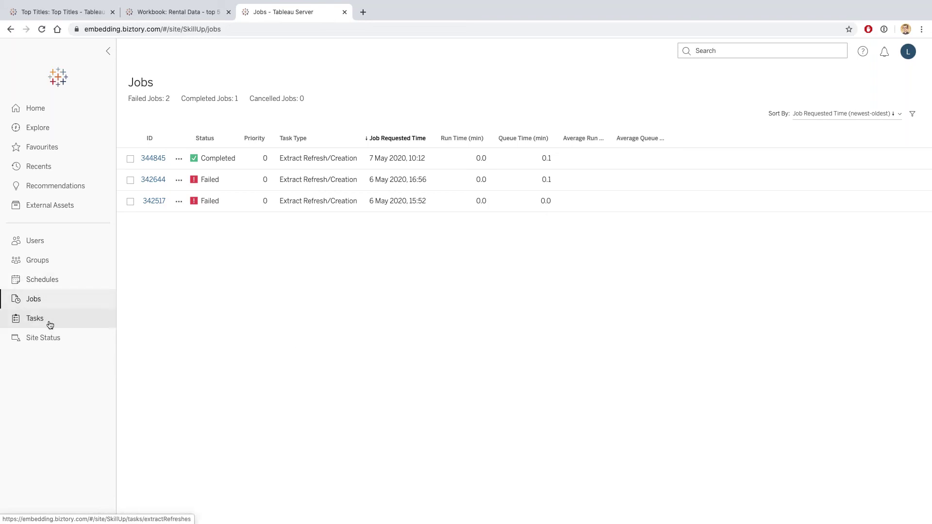
click(34, 318)
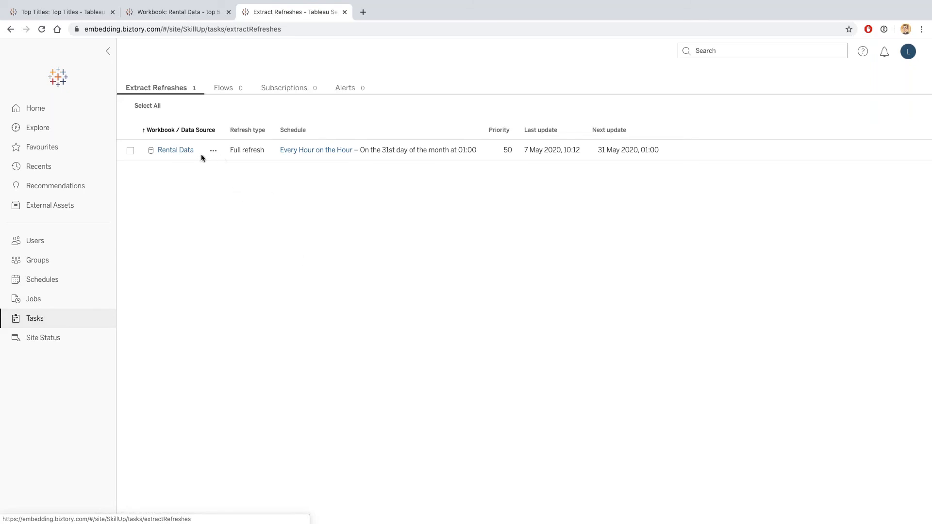
mouse_move(204, 182)
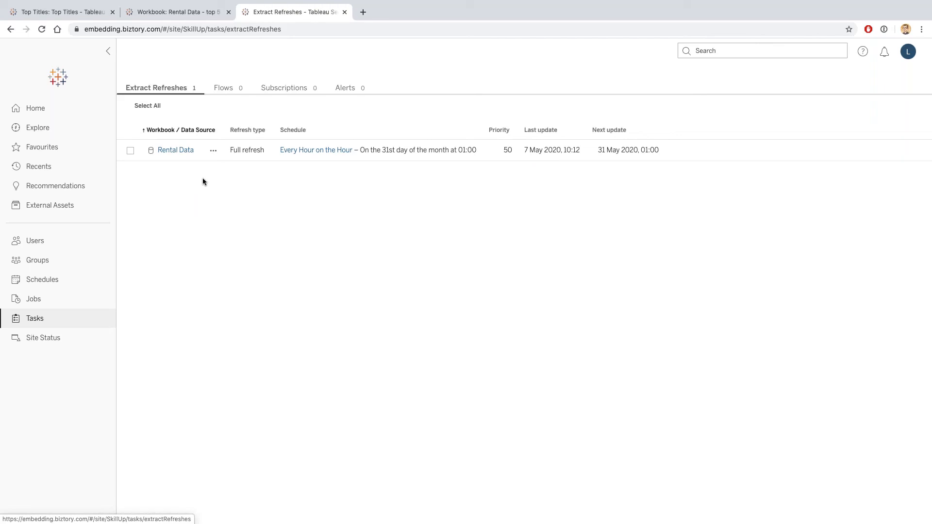
mouse_move(43, 312)
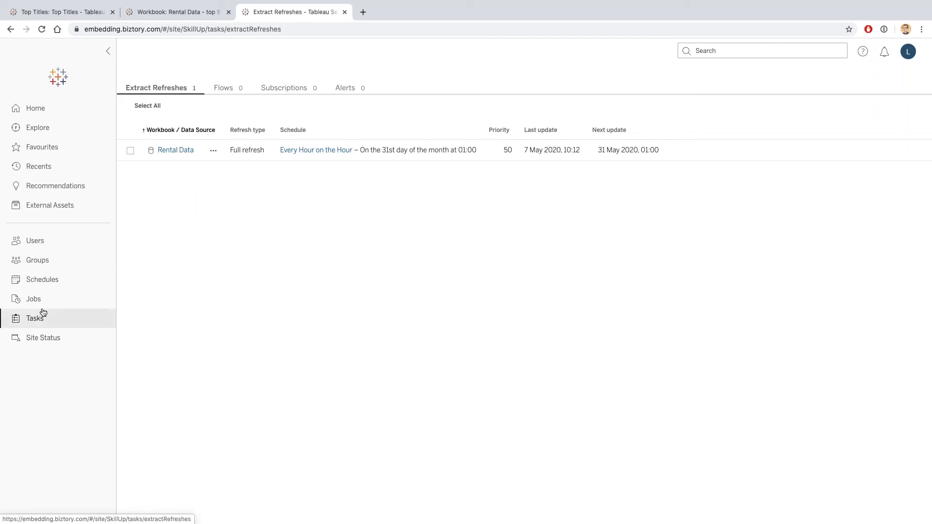
click(34, 299)
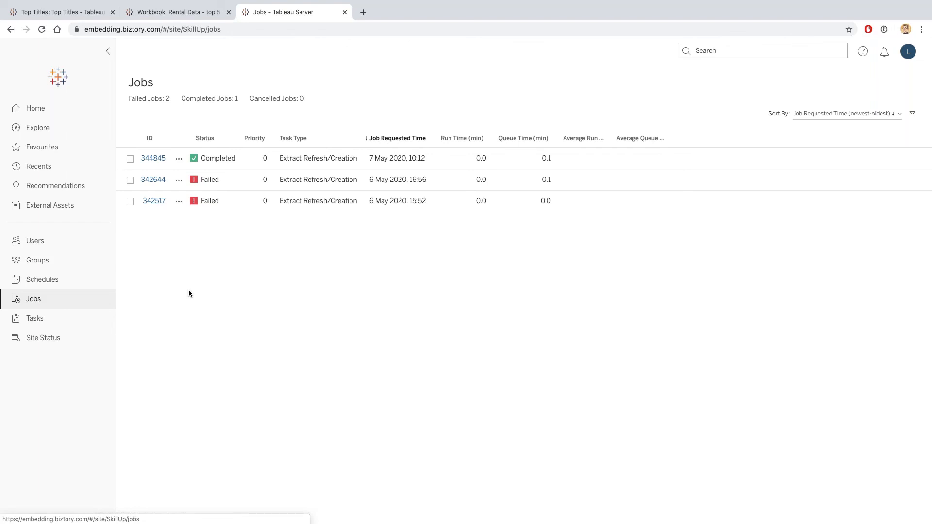
mouse_move(205, 197)
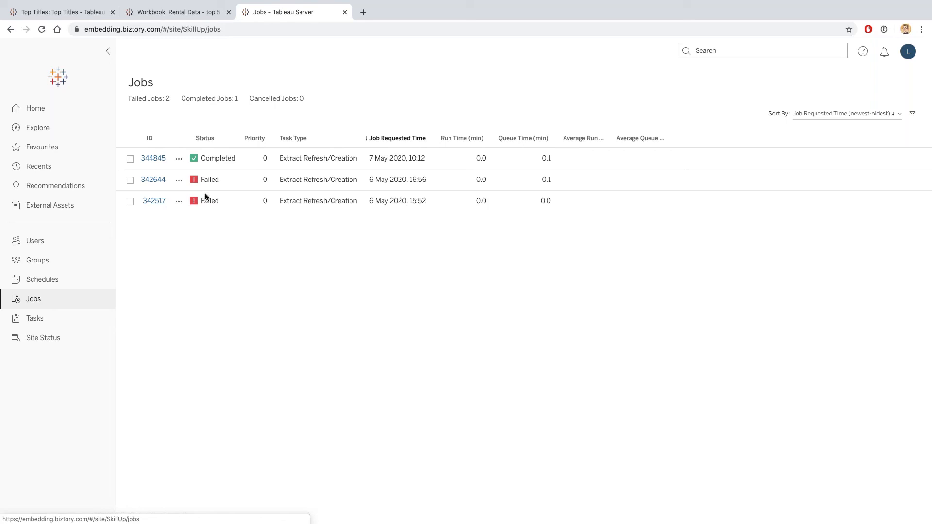
mouse_move(225, 293)
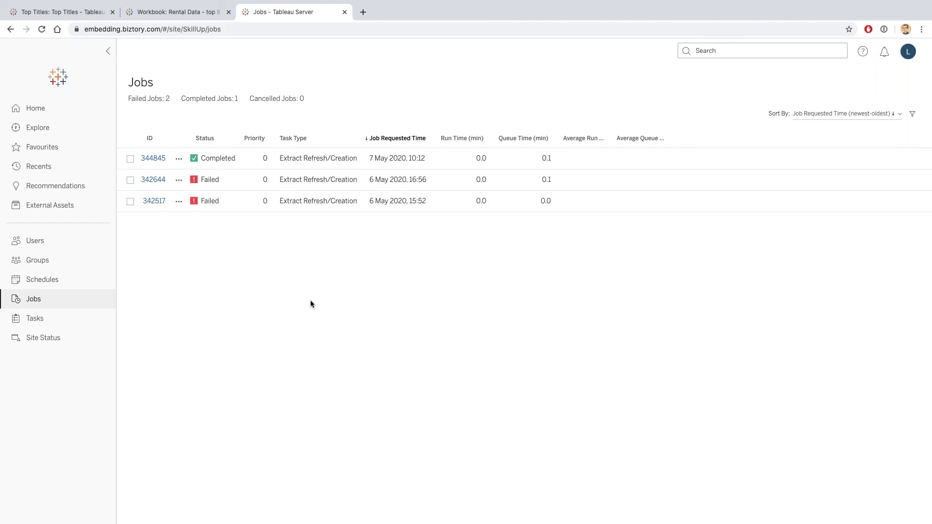
mouse_move(291, 347)
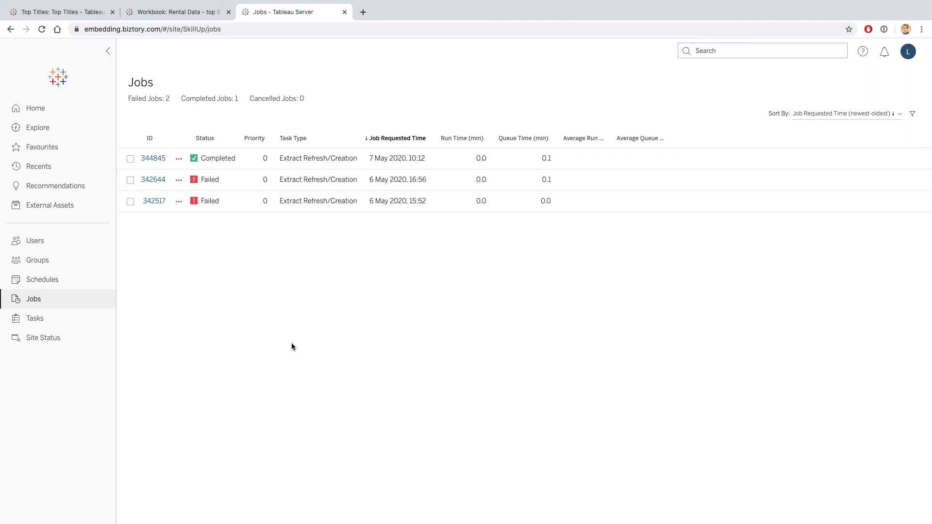